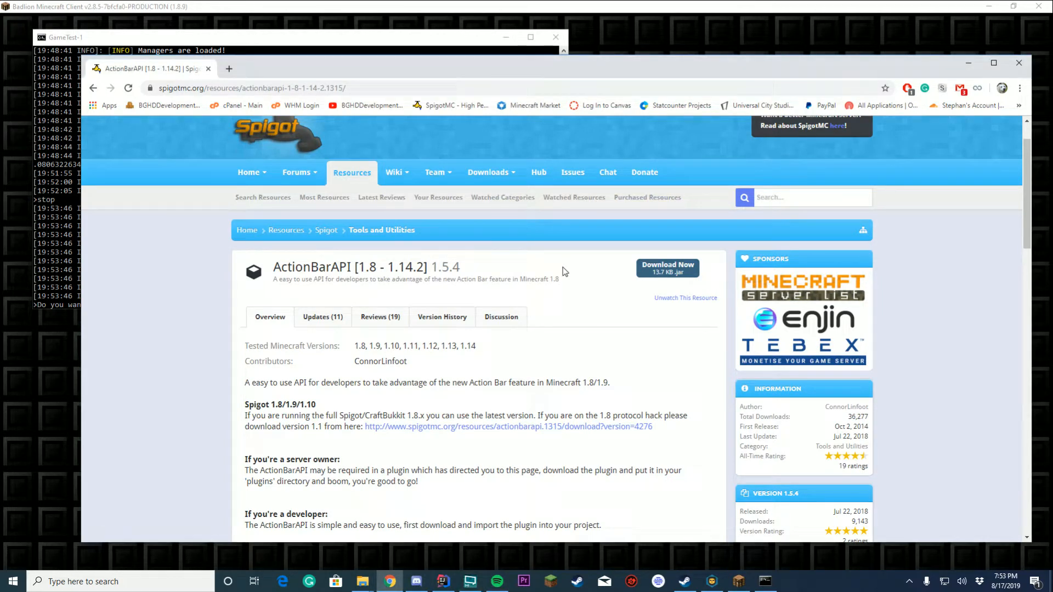
Step: Browse the ActionBarAPI resource page and the author's other published resources
scroll(down, 3)
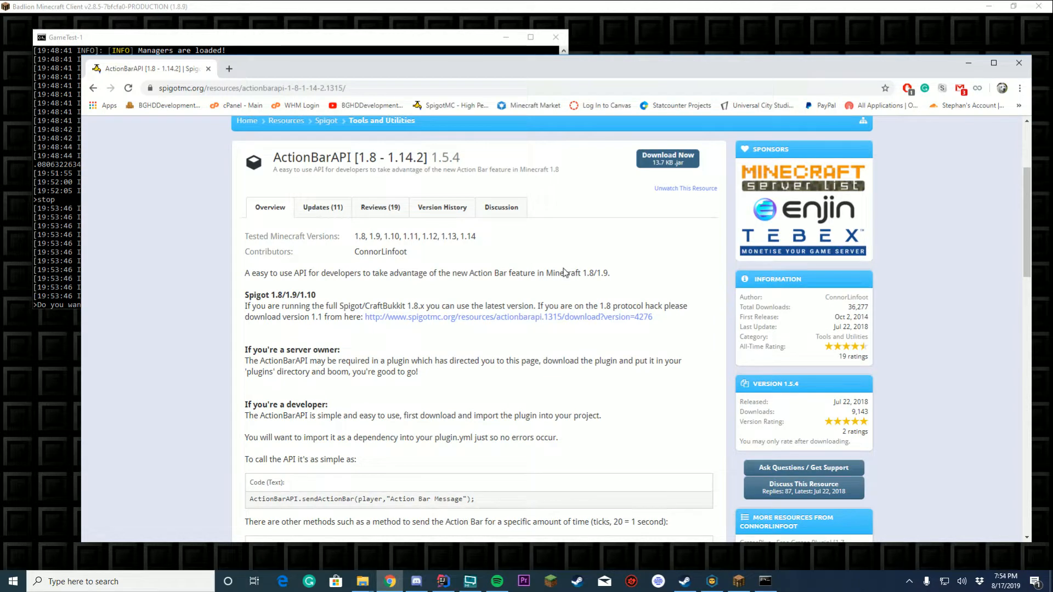
mouse_move(620, 255)
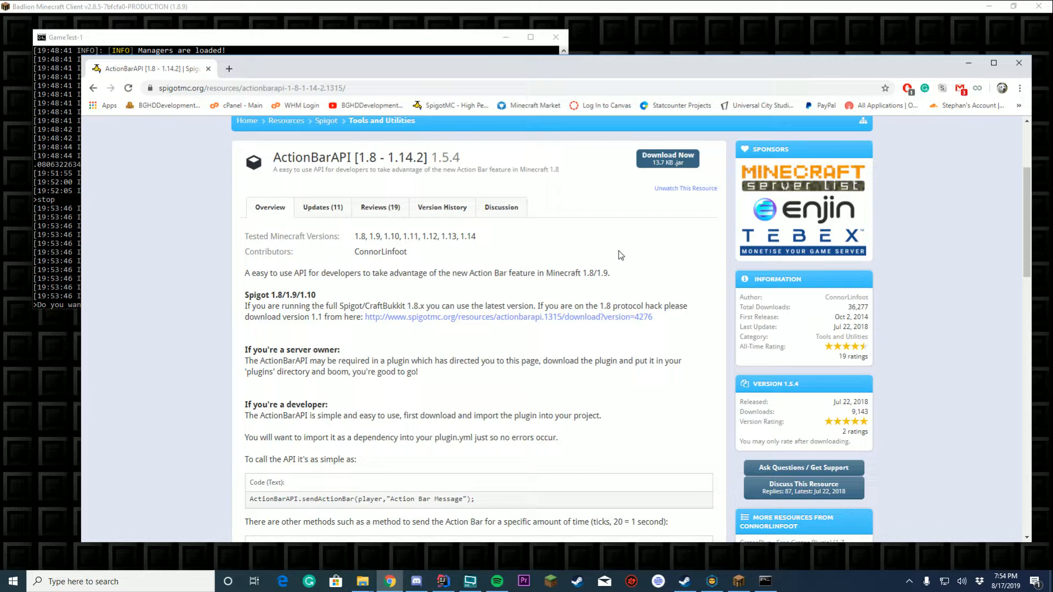
double_click(380, 253)
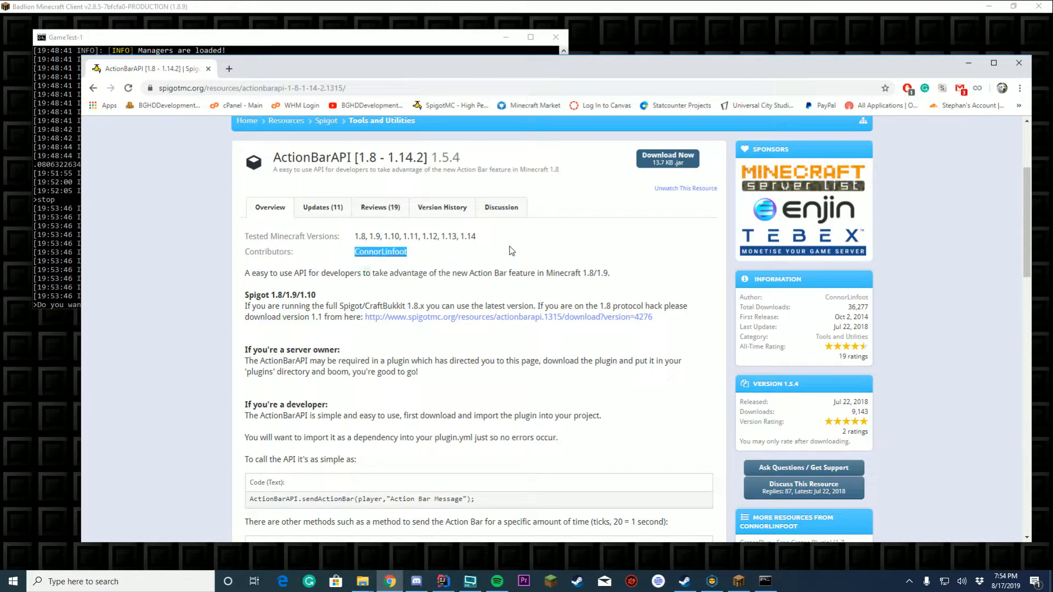
click(380, 253)
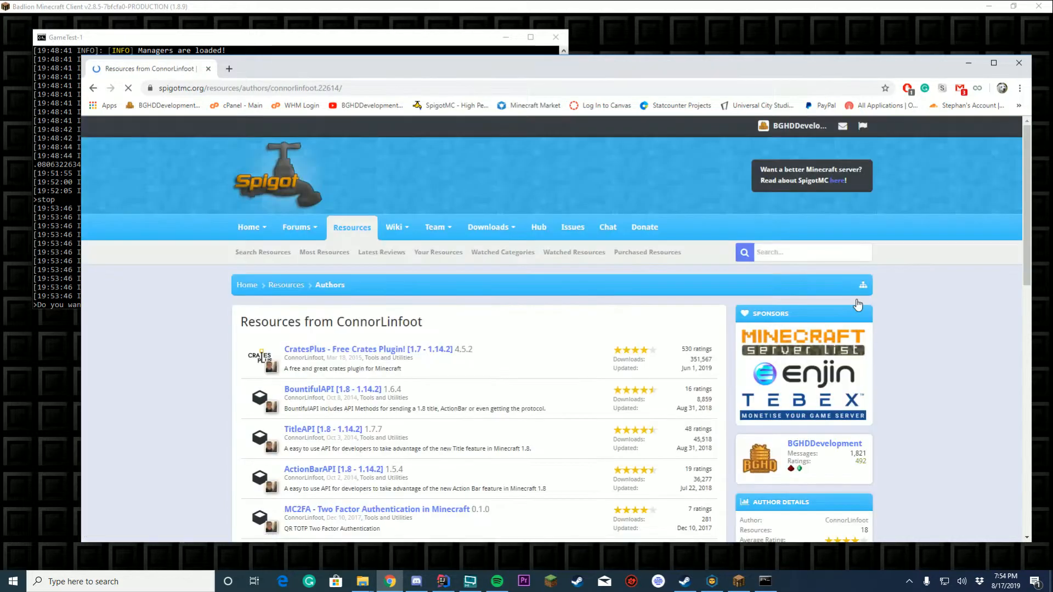
scroll(down, 3)
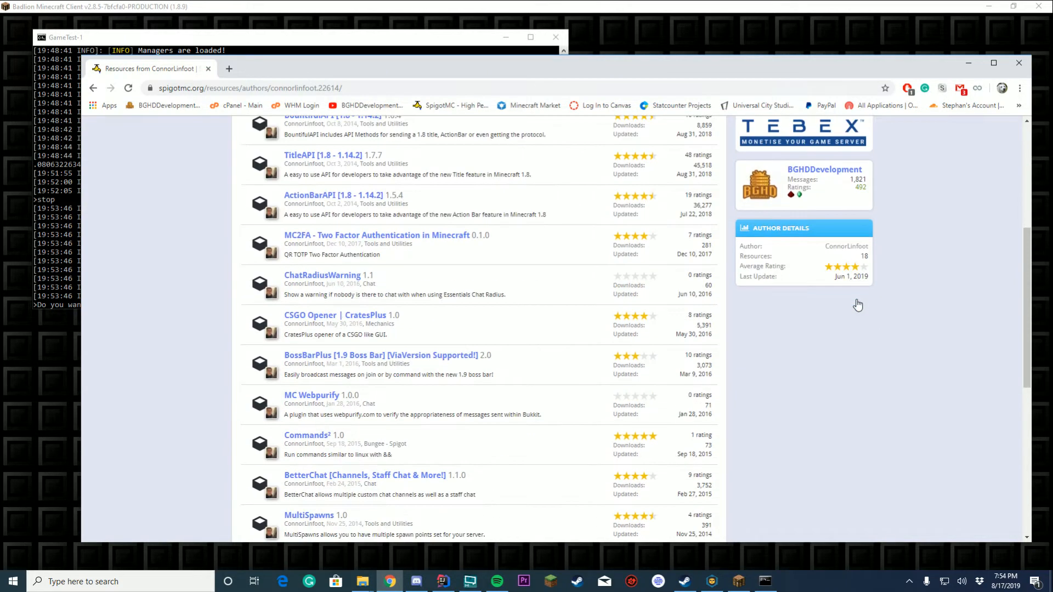
scroll(down, 3)
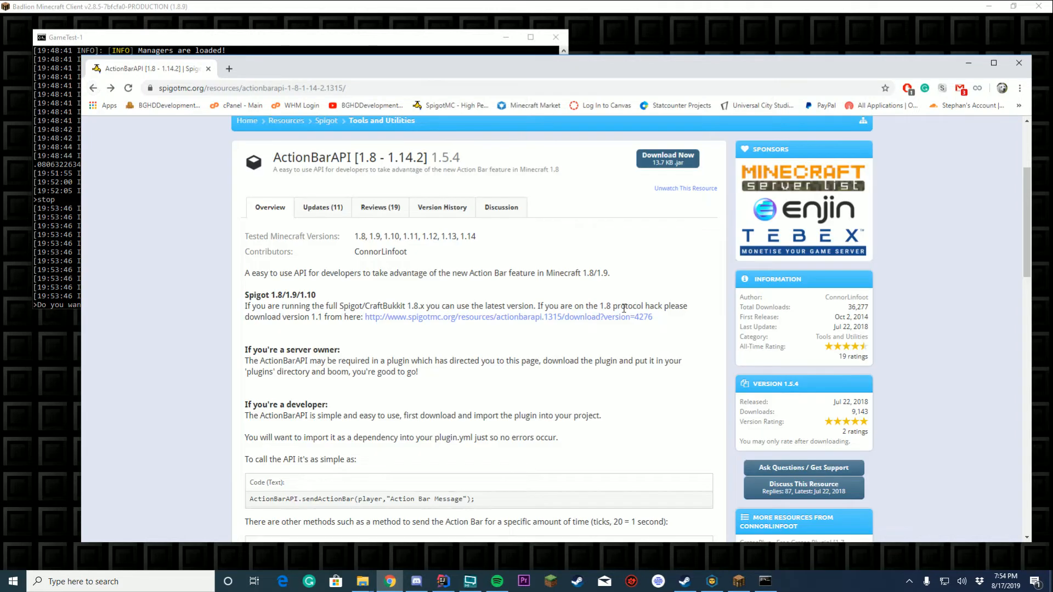
scroll(down, 3)
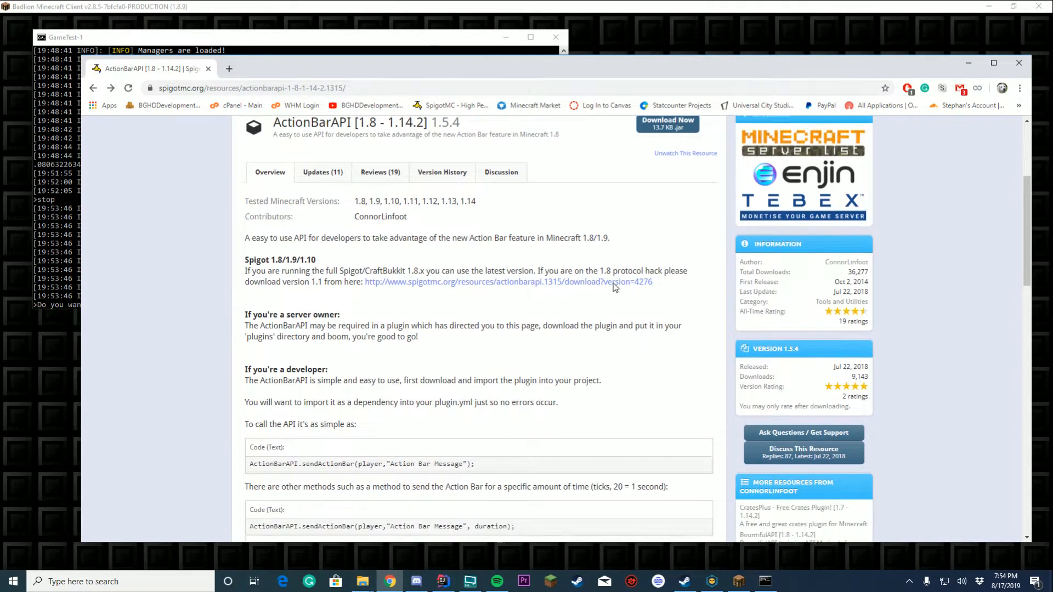
scroll(down, 3)
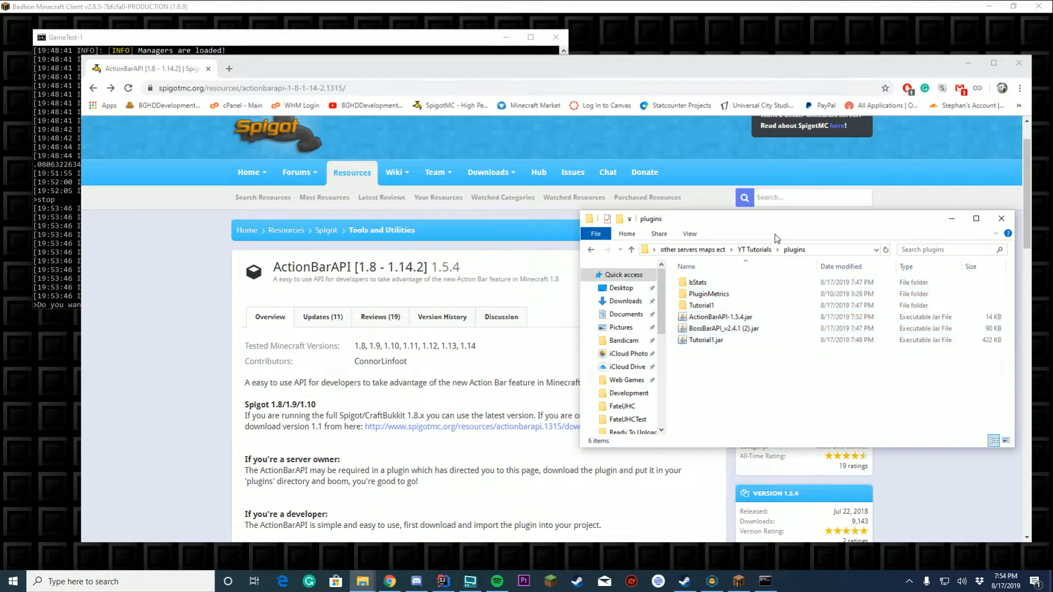
mouse_move(632, 113)
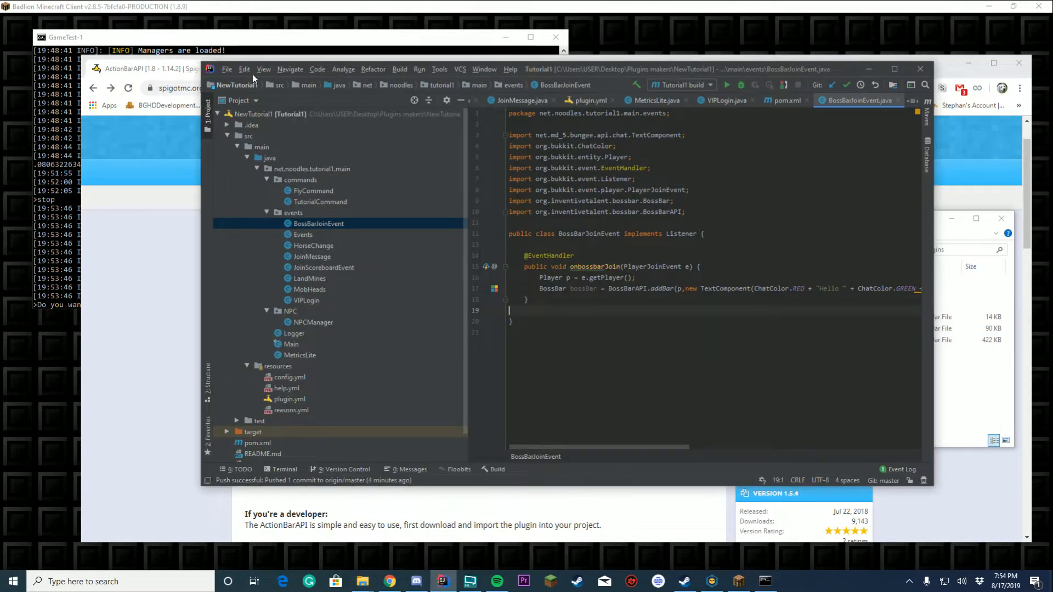
Step: Add the ActionBarAPI-1.5.4 jar as a new Java library in Project Structure
click(226, 69)
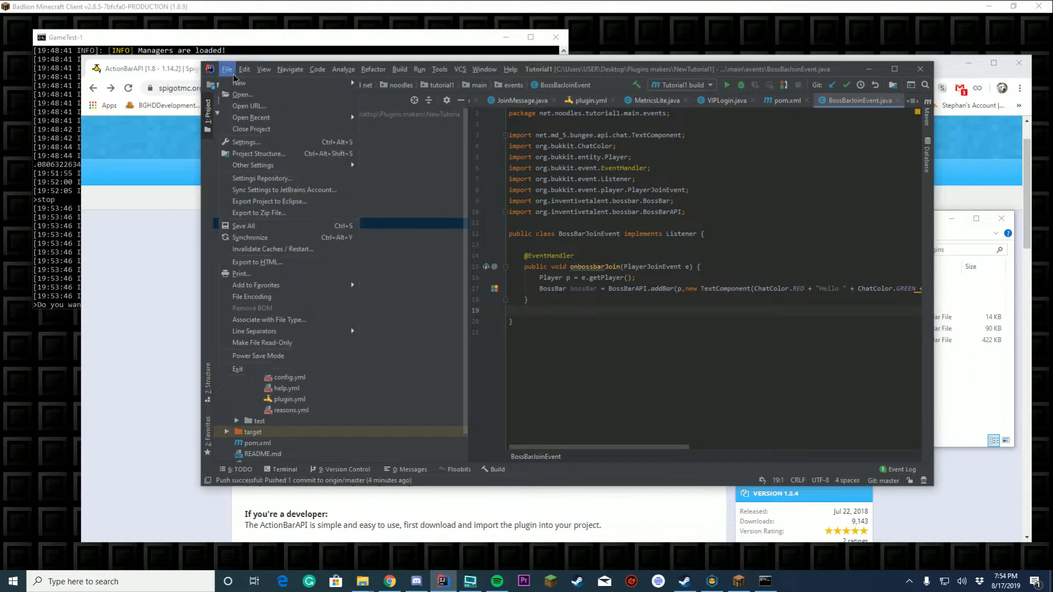
click(259, 154)
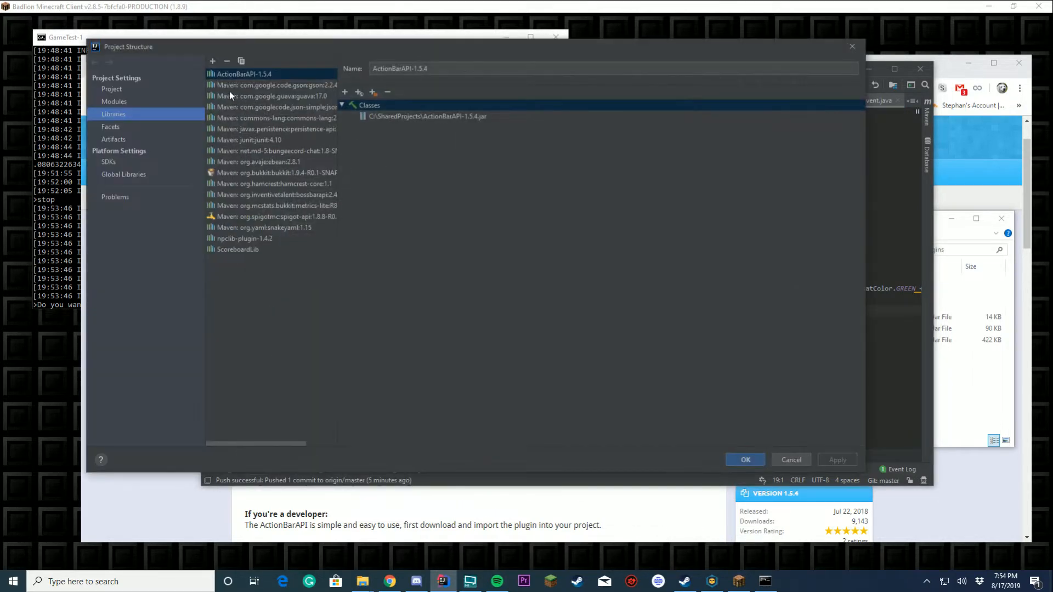
click(213, 61)
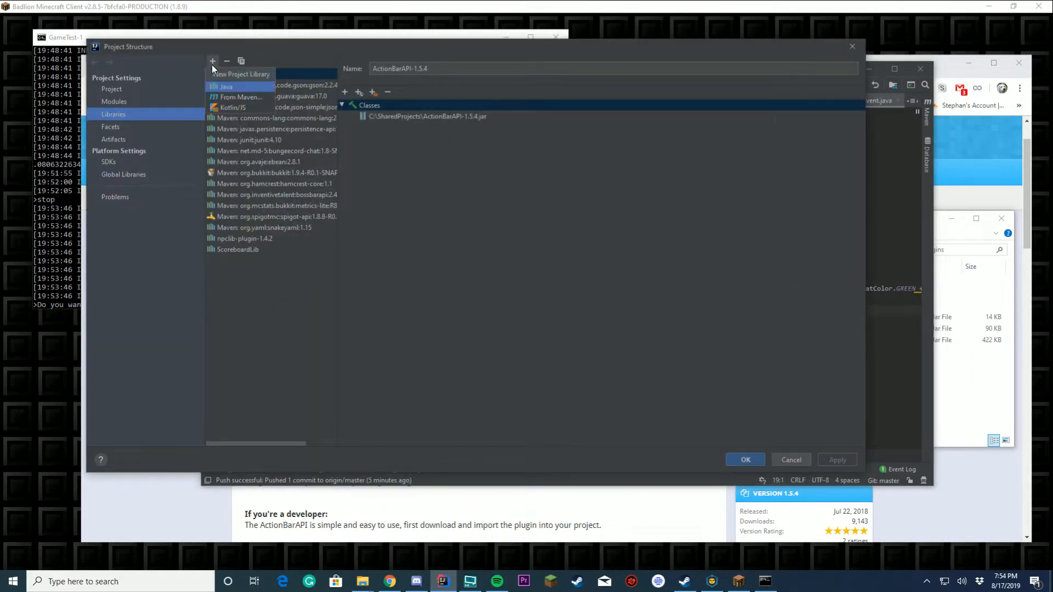
click(230, 87)
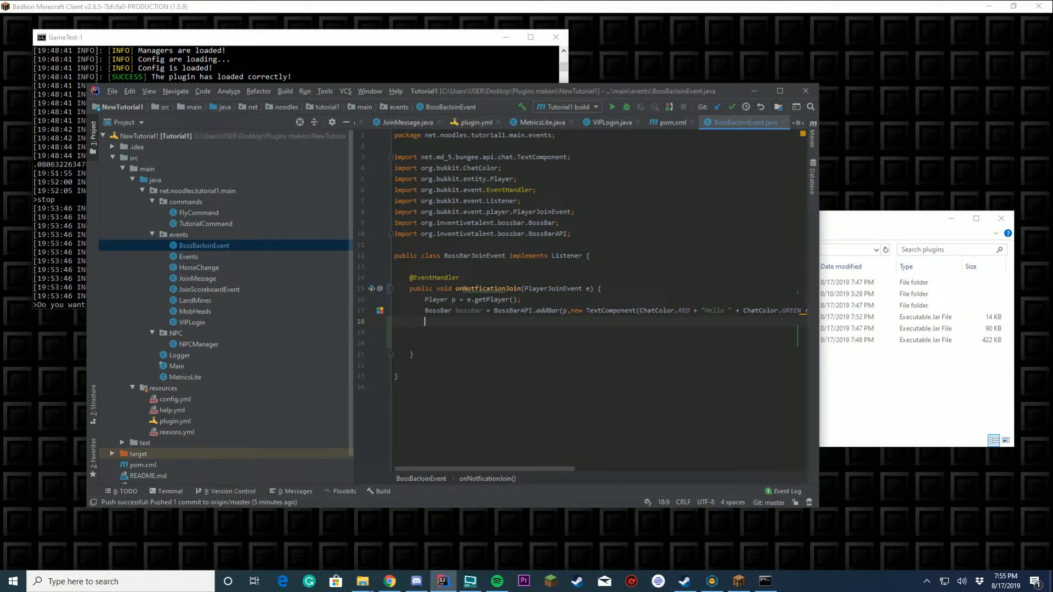
Step: Call ActionBarAPI.sendActionBar(p, ChatColor.RED + "This is an actionbar located above your inventory! Welcome ") in onNotificationJoin
text(Acti)
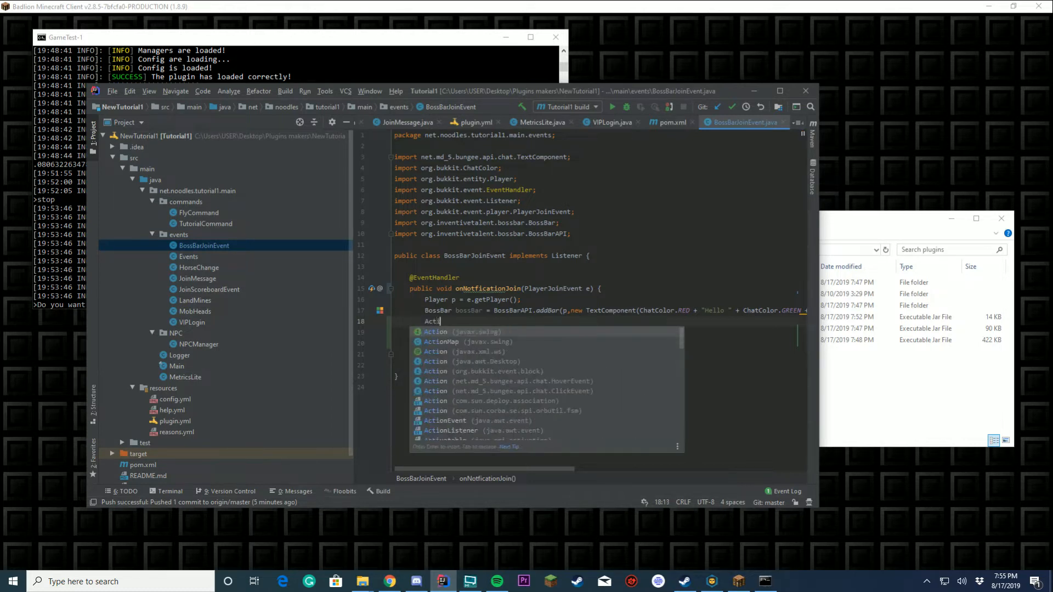
text(ActionBarAPI)
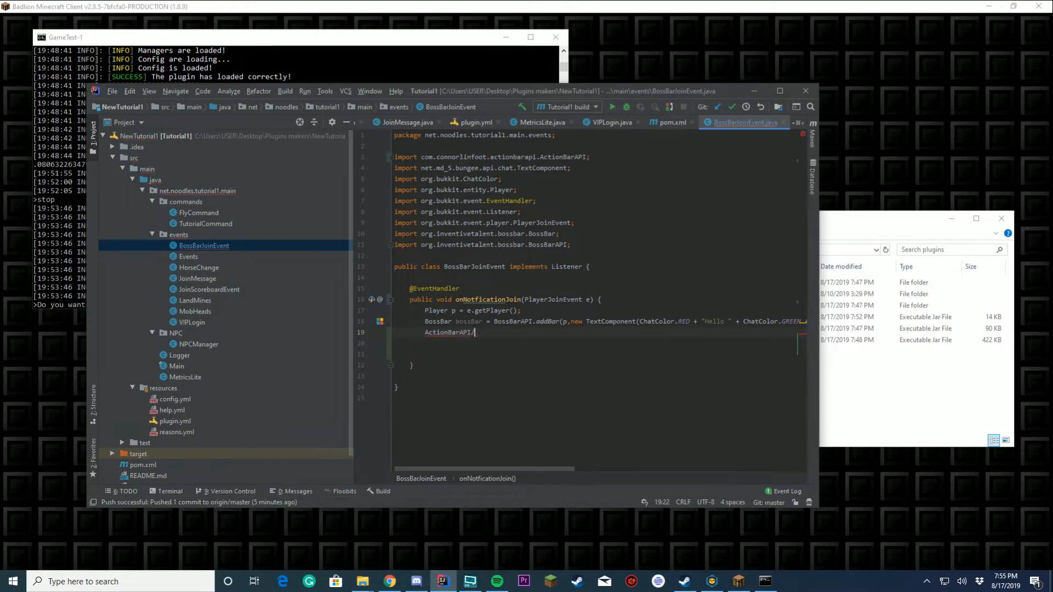
text(sendActionBar();)
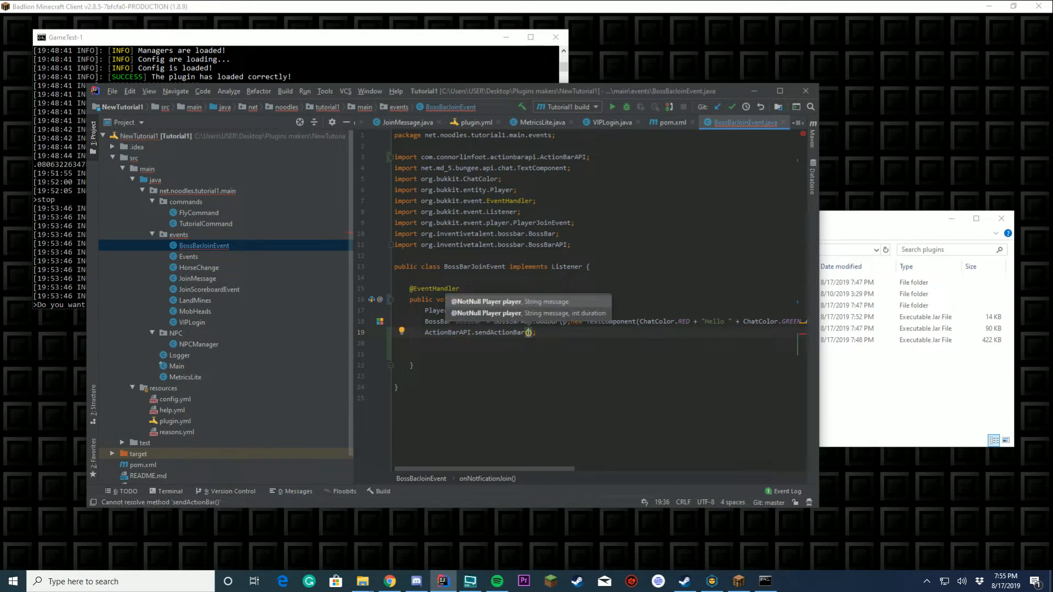
text(p)
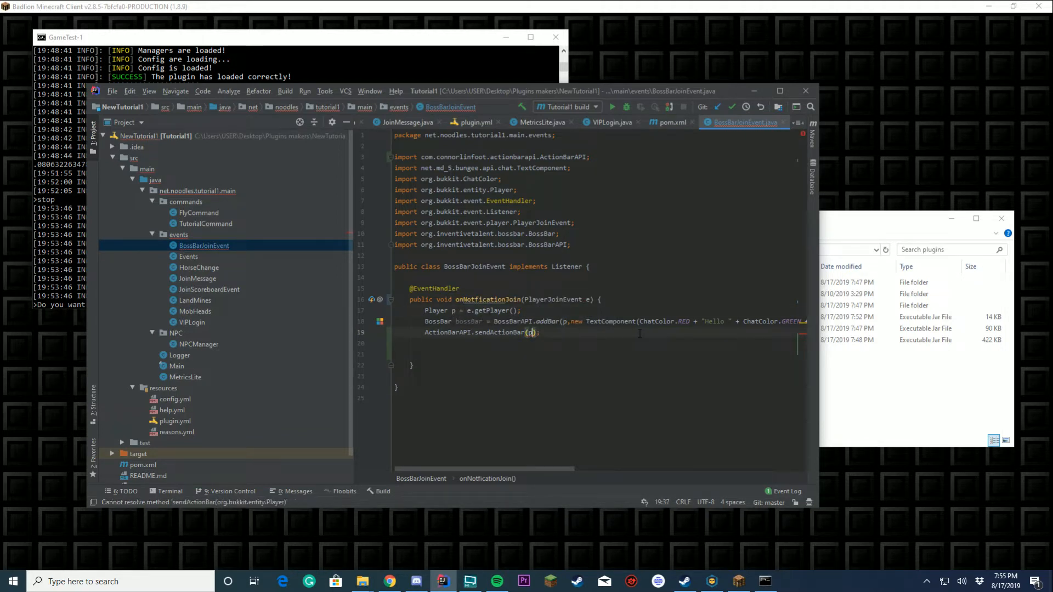
text(,)
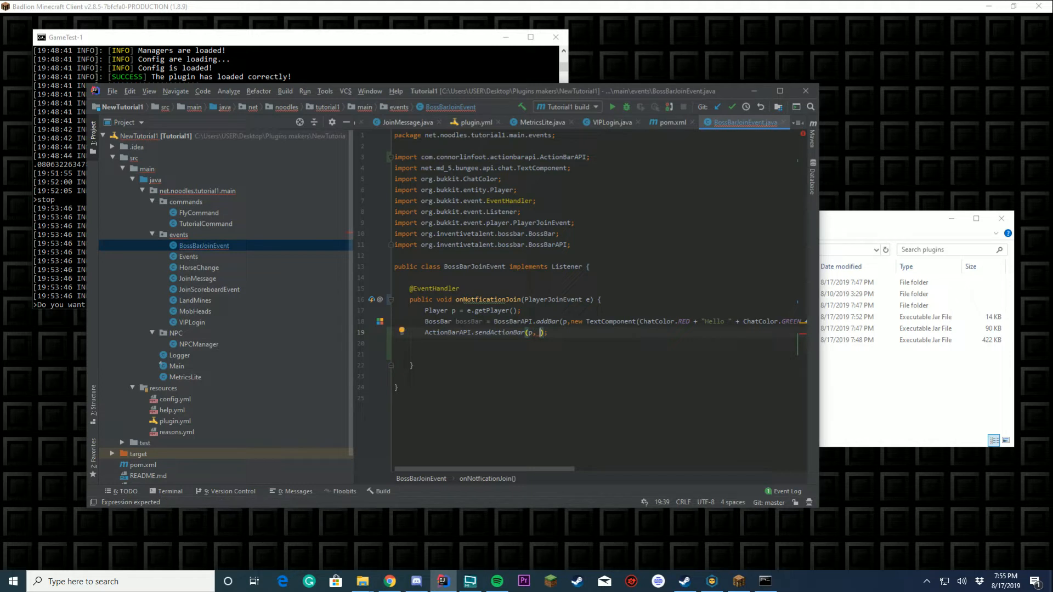
text(message "")
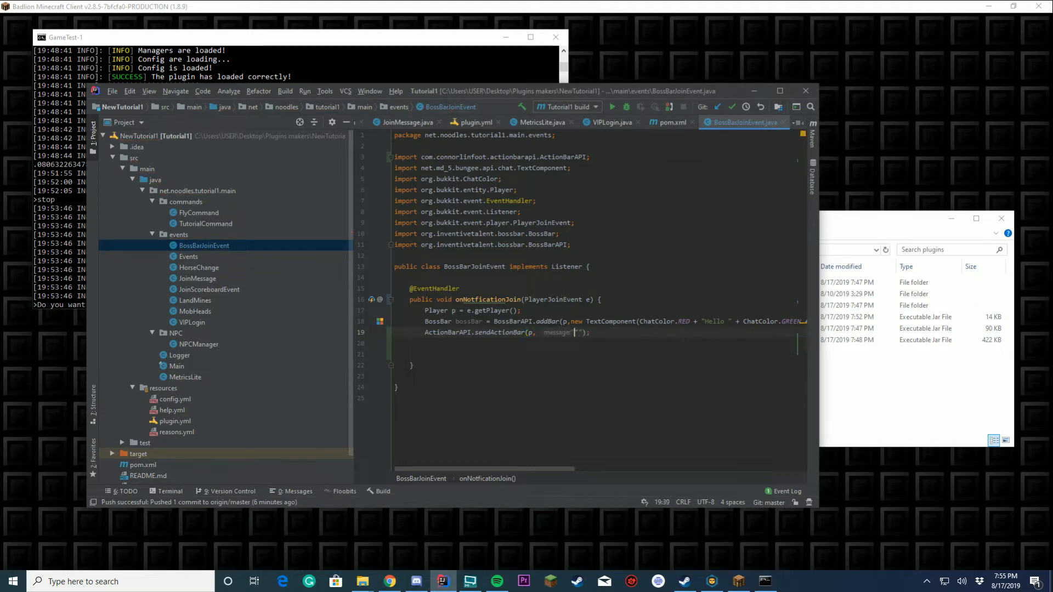
text(ChatColor.RED +)
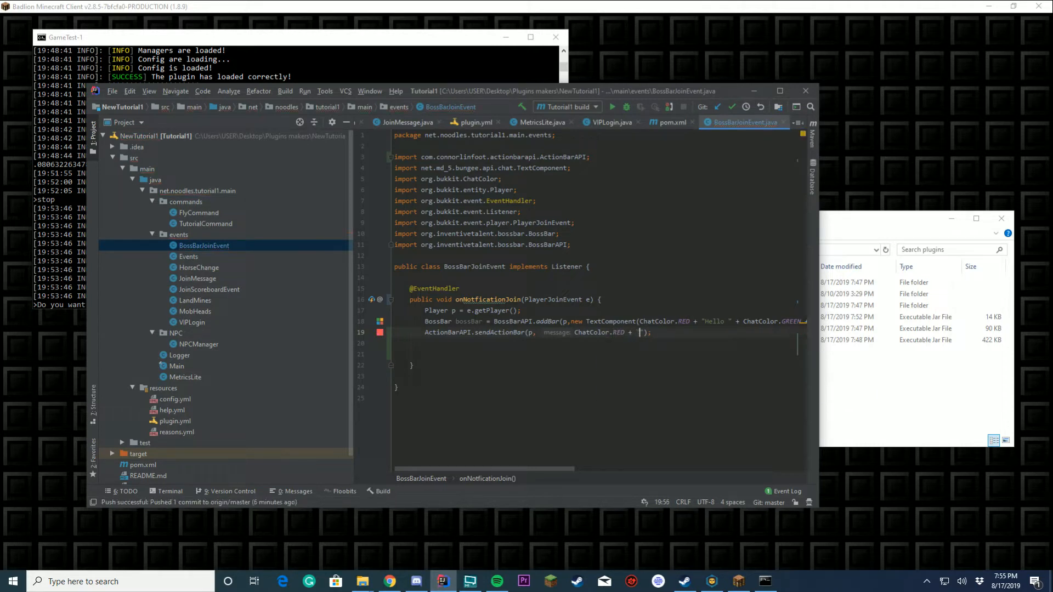
text(Thi)
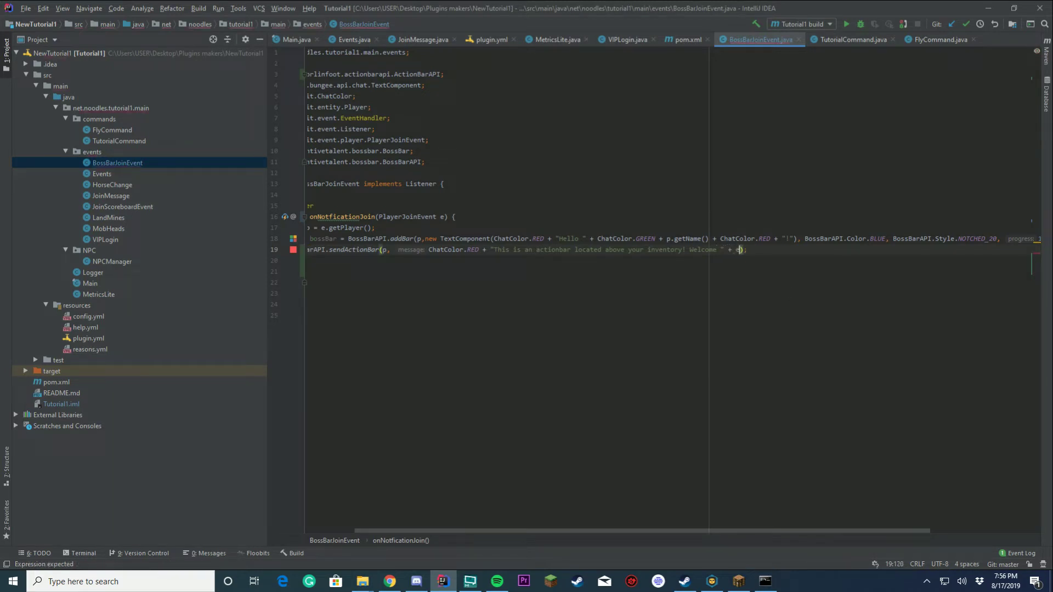
Step: Append ChatColor.YELLOW + p.getName() to the action bar message, then switch to pom.xml
text(p.getName()
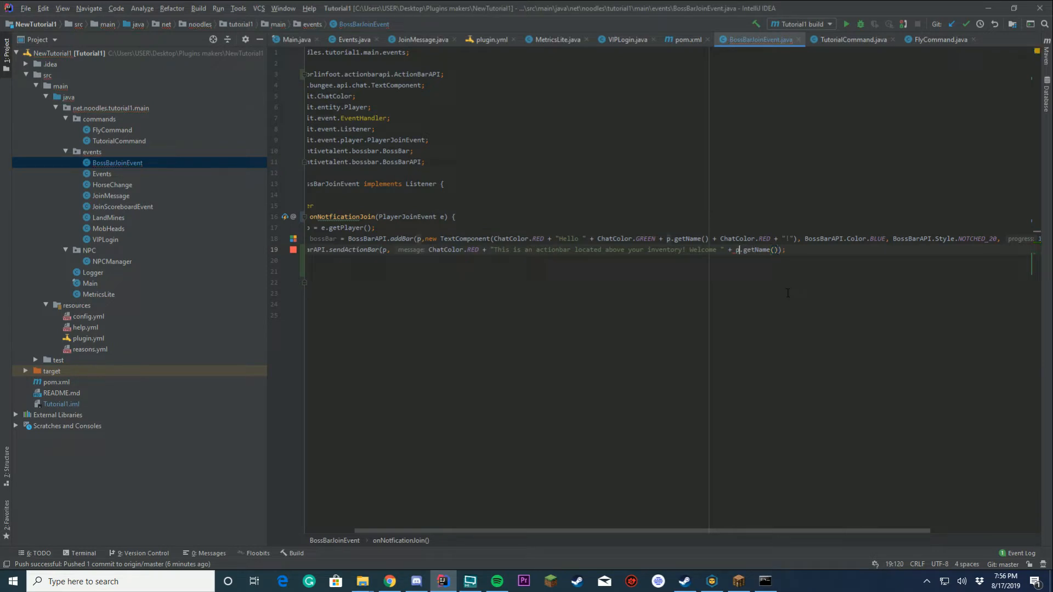
text(ChatColor.)
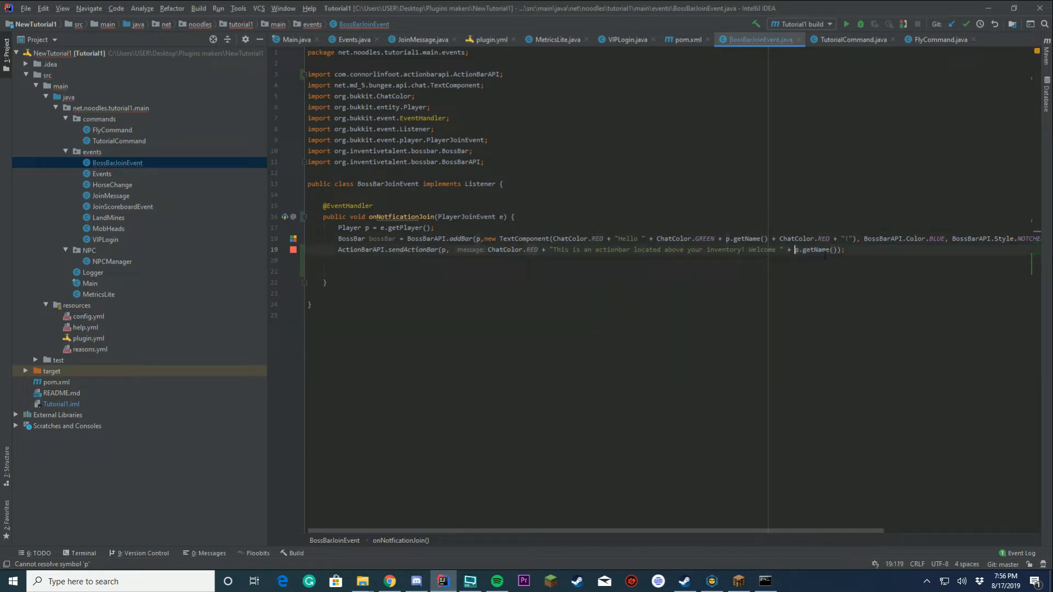
text(ChatColor.)
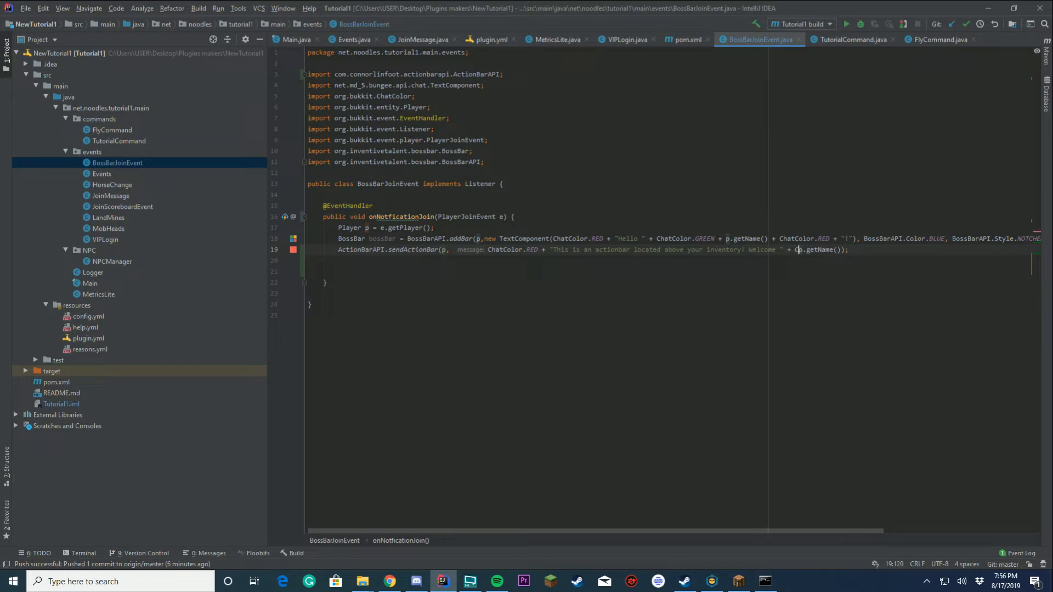
text(ChatColor.YELLOW +)
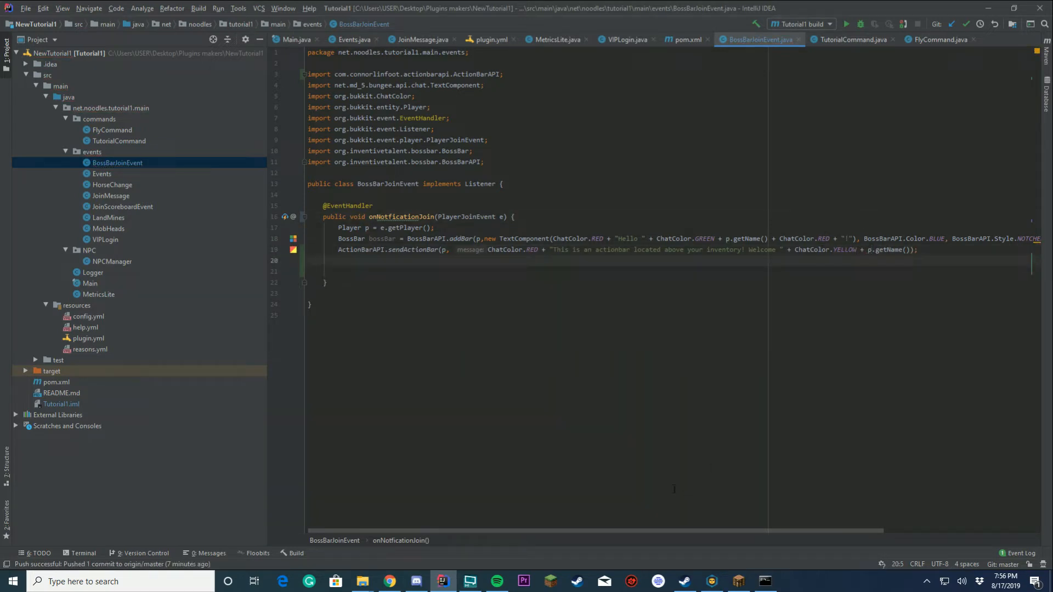
mouse_move(182, 256)
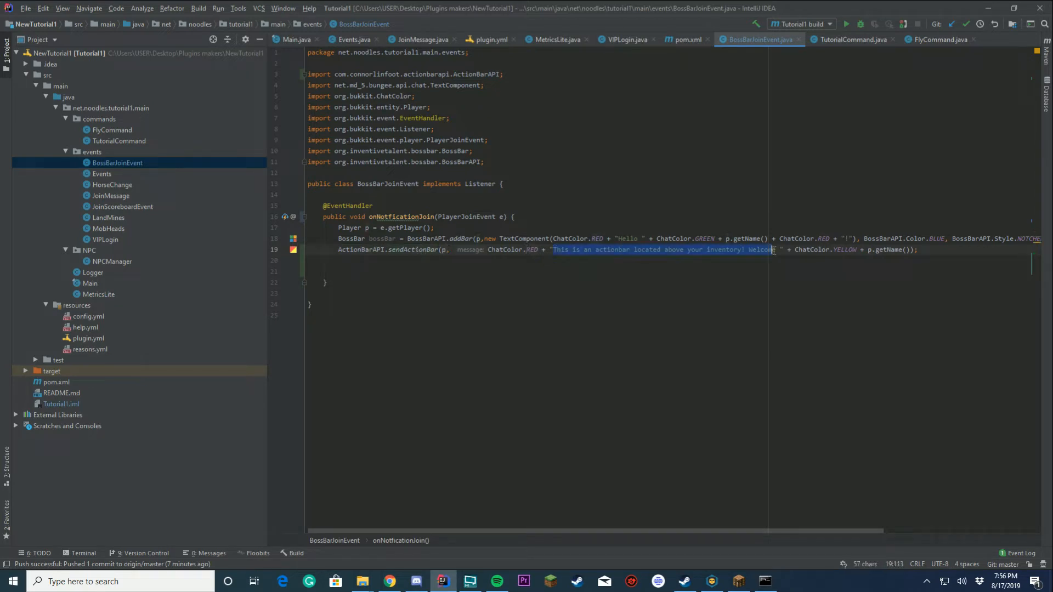
click(897, 250)
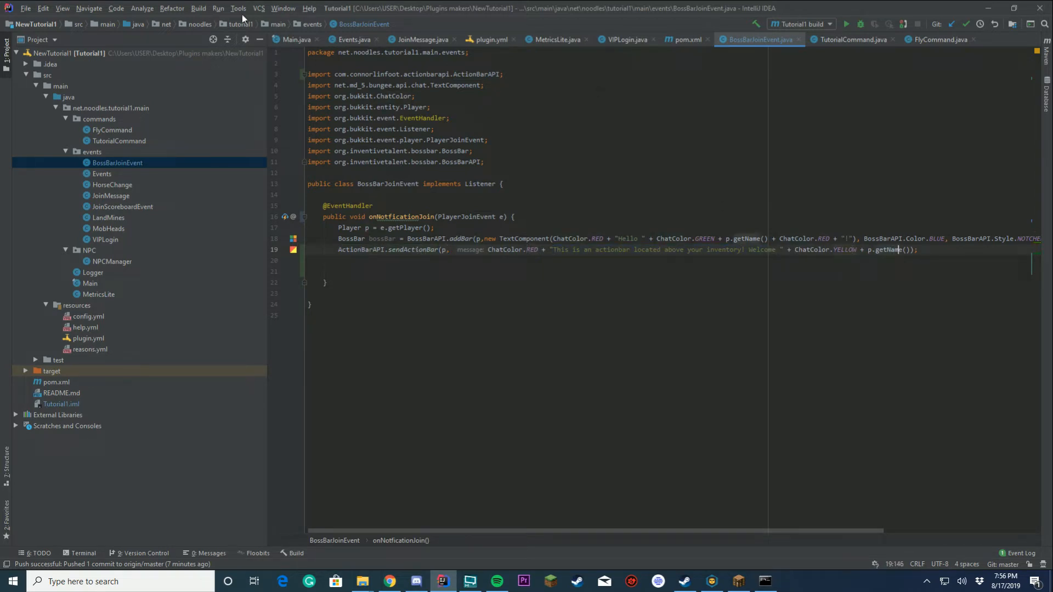
click(55, 381)
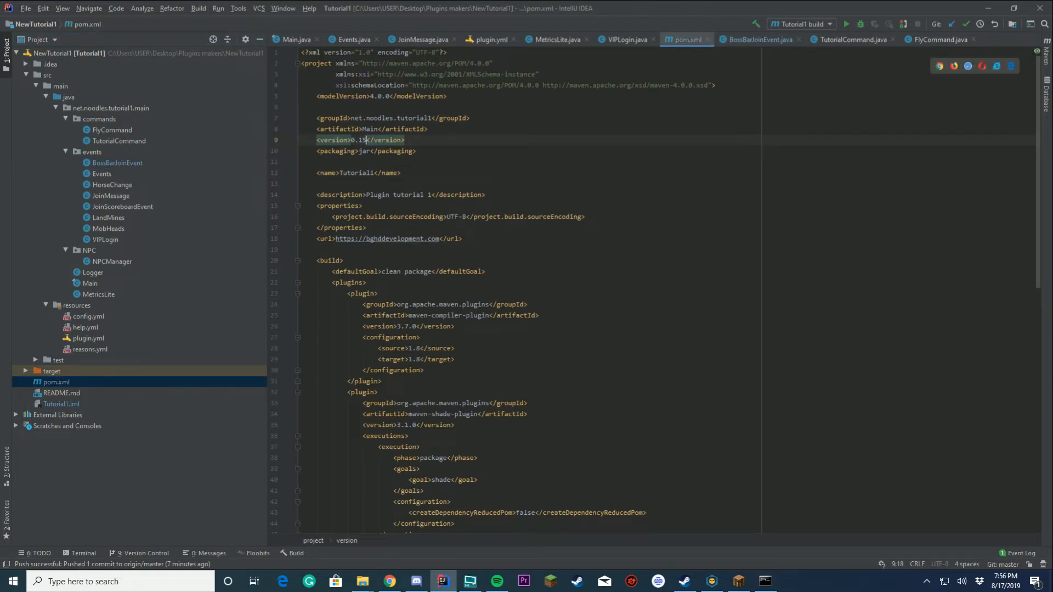
Step: Minimize IntelliJ and bring the Badlion game client to the front
click(198, 9)
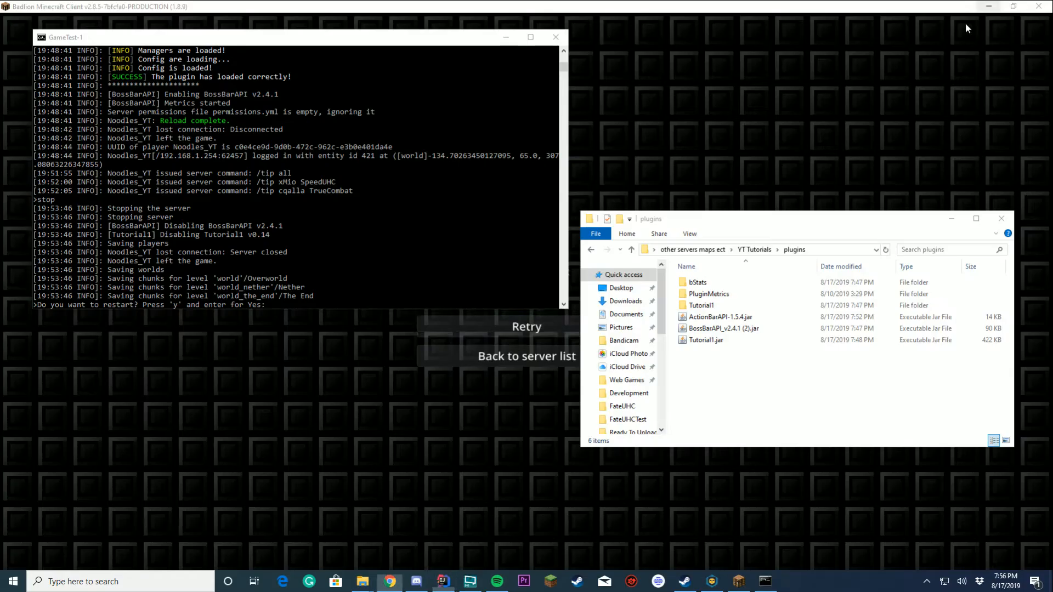
click(719, 316)
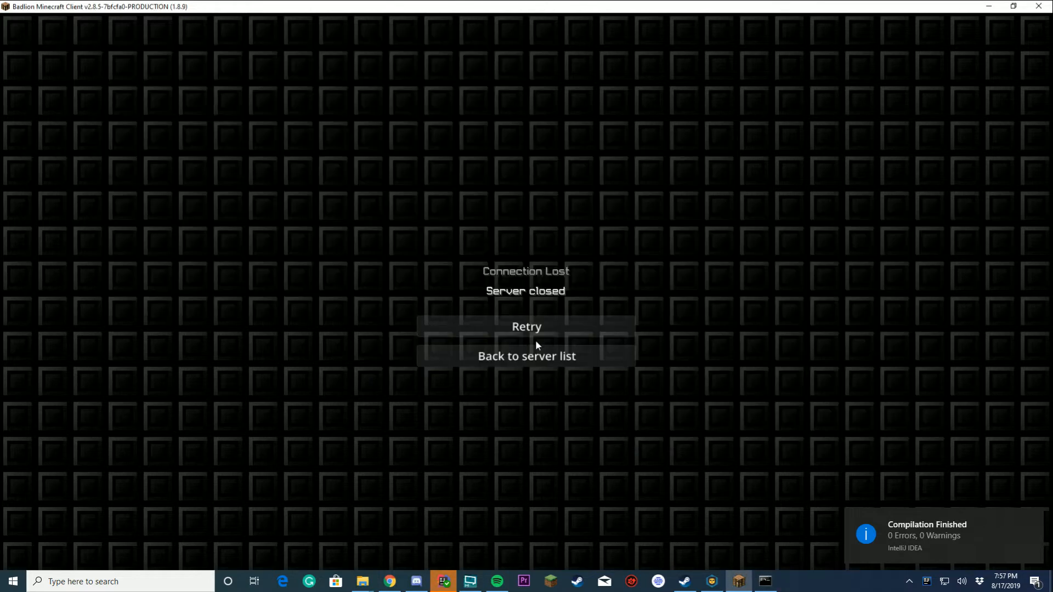
Step: Reconnect to the test server and return to the game to see the welcome action bar
click(527, 327)
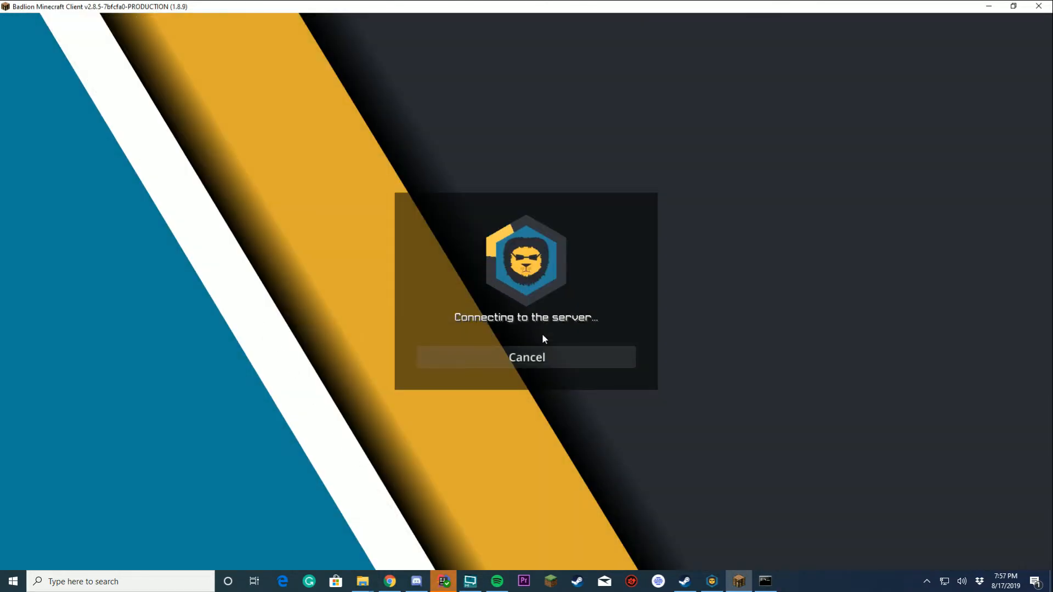
mouse_move(583, 368)
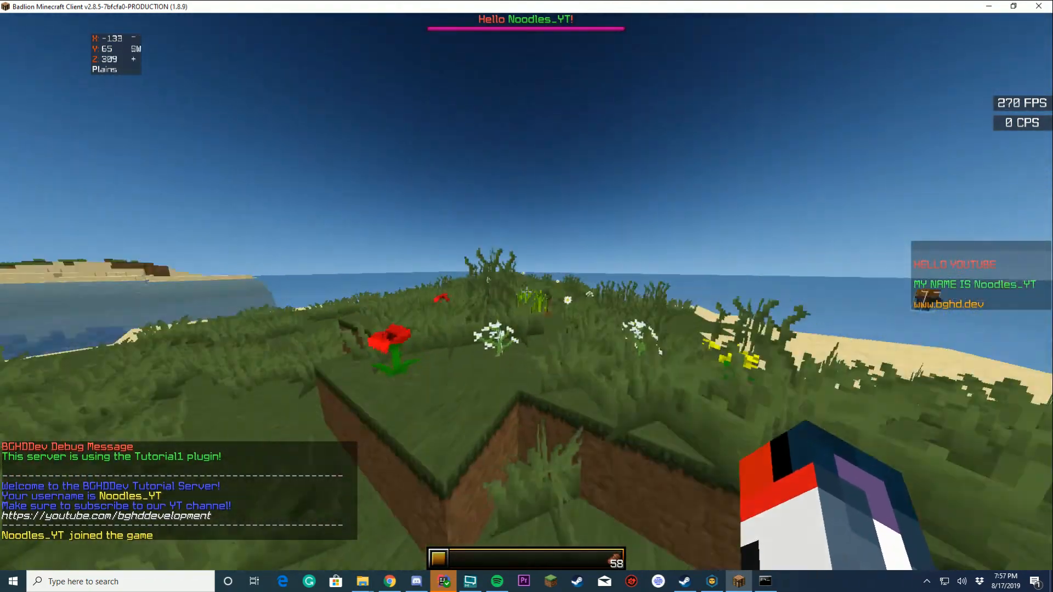
key(Escape)
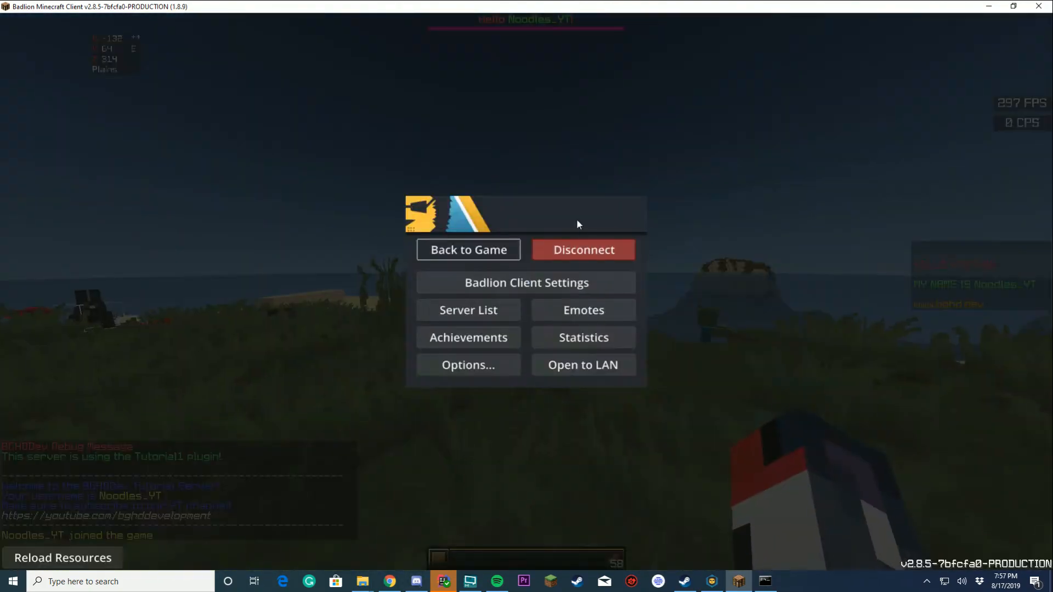
click(584, 250)
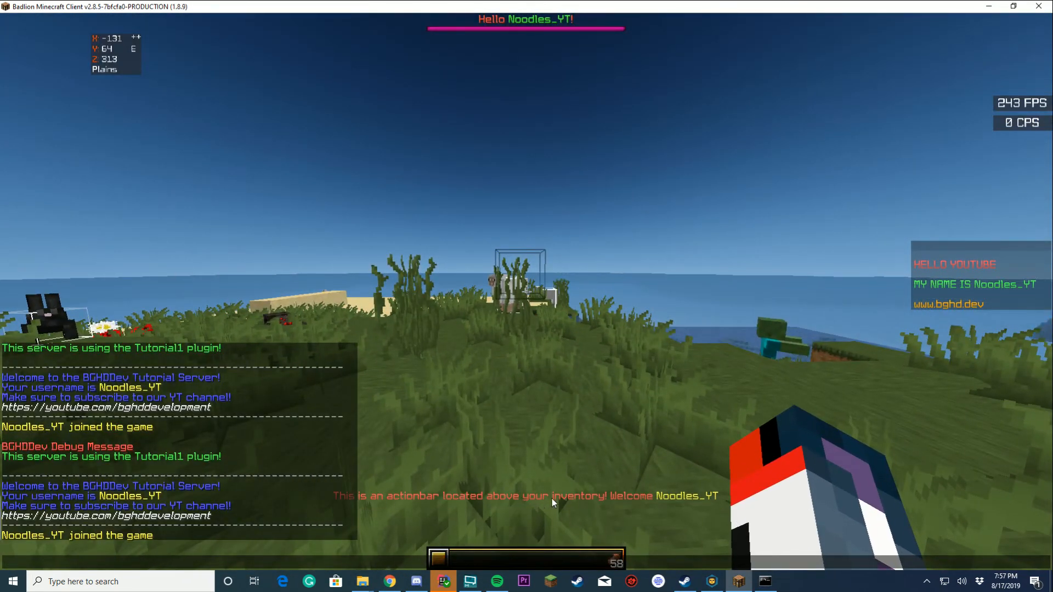
Step: Add a duration of 1000000 after the sendActionBar message, then hide IntelliJ
click(444, 582)
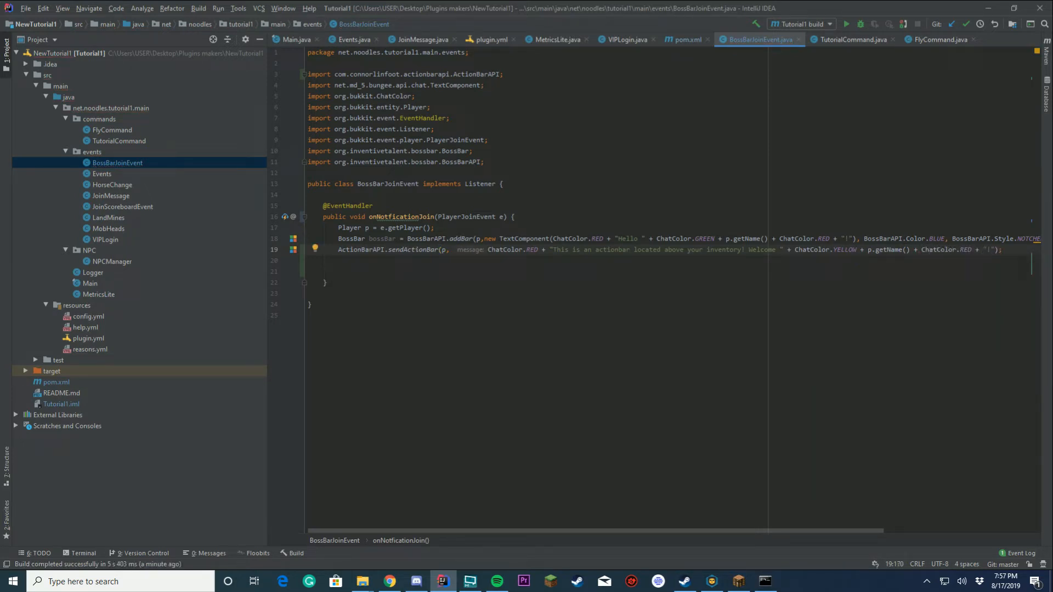
mouse_move(551, 514)
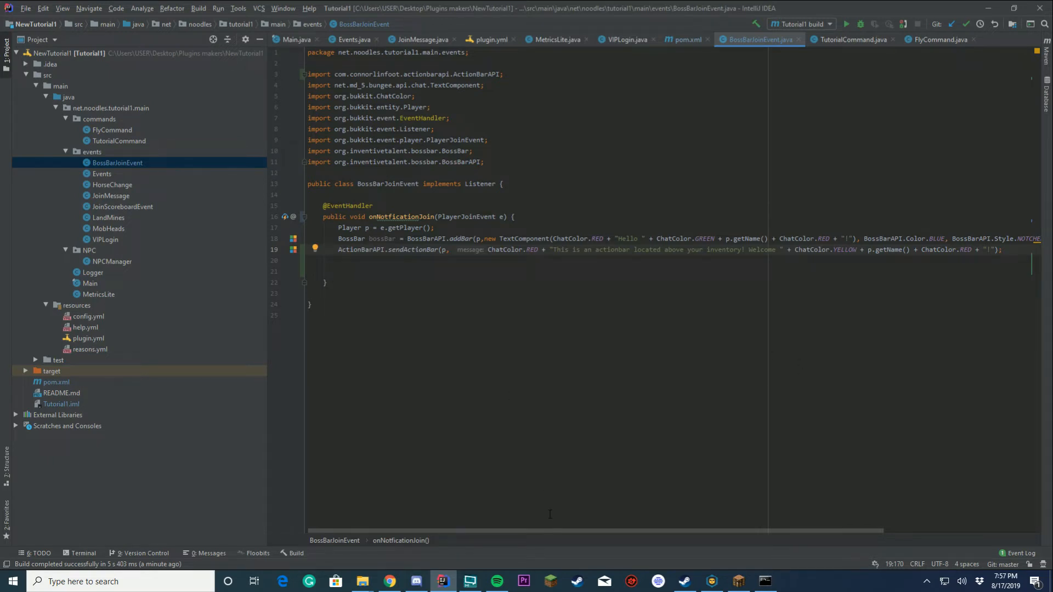
scroll(right, 3)
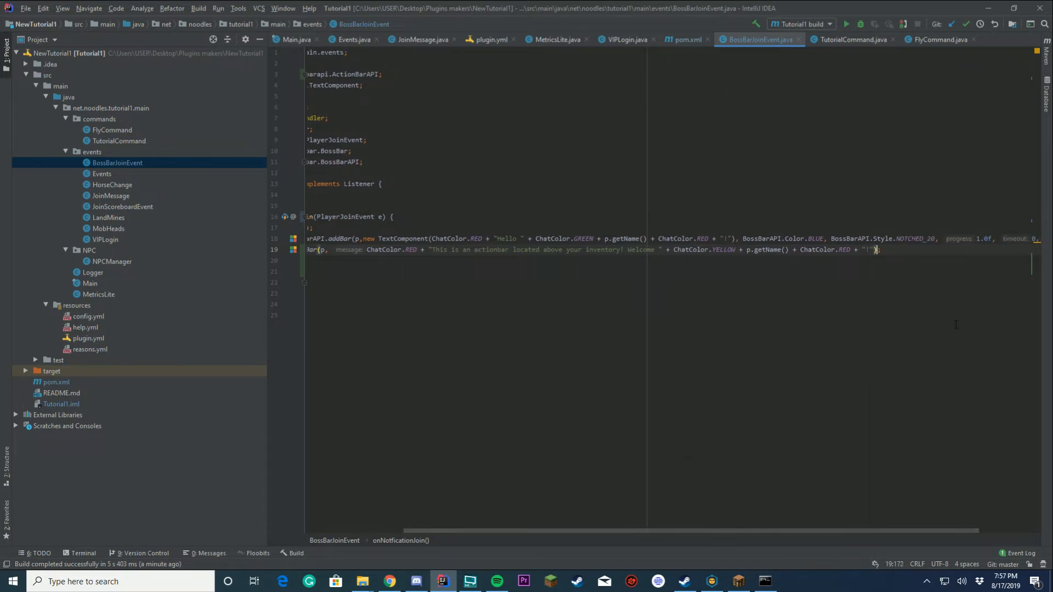
text(, duration: 100000000)
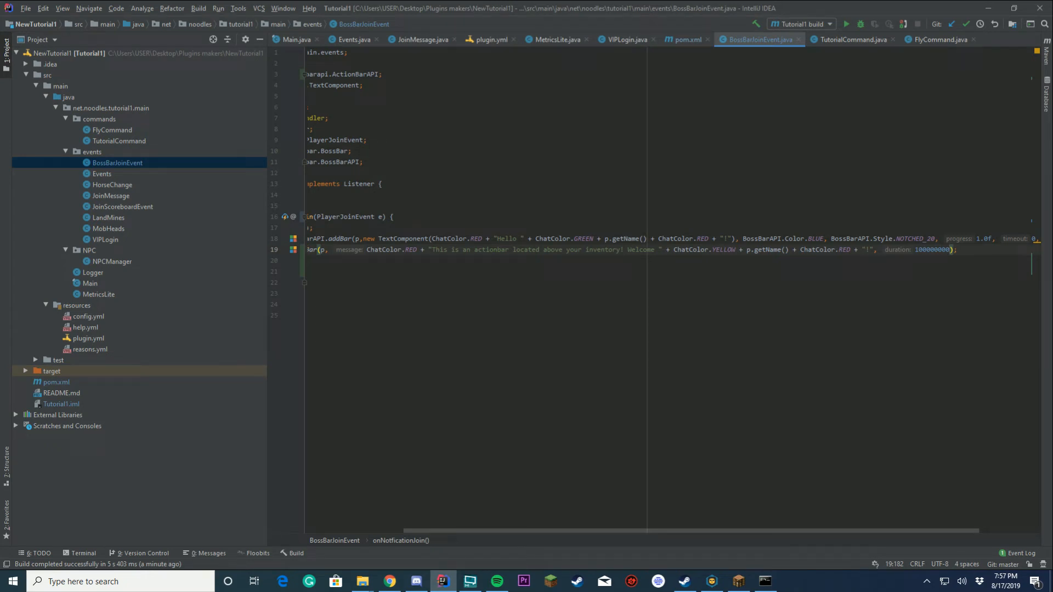
mouse_move(898, 579)
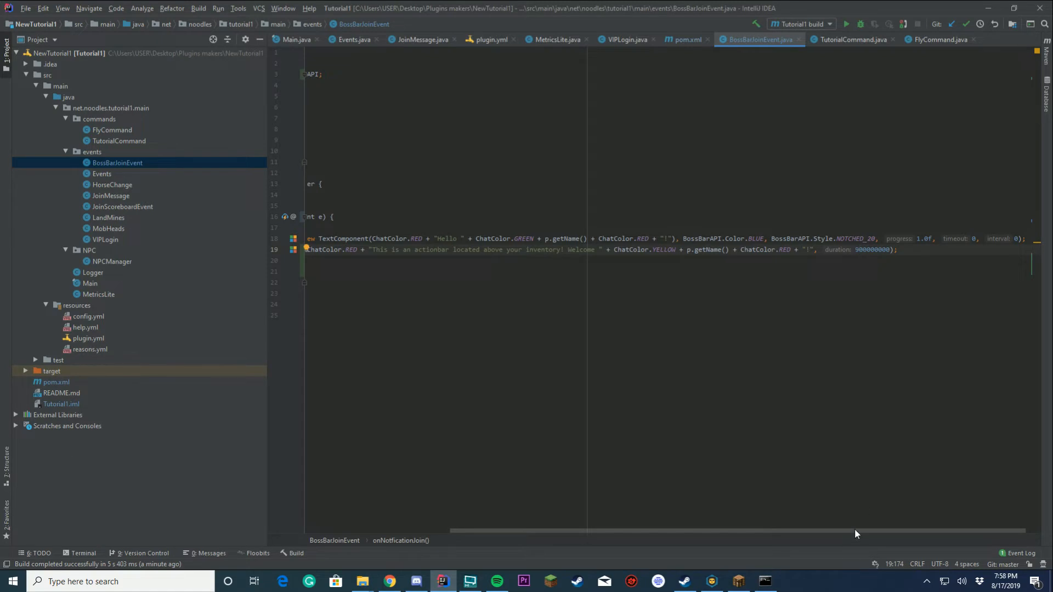
click(197, 8)
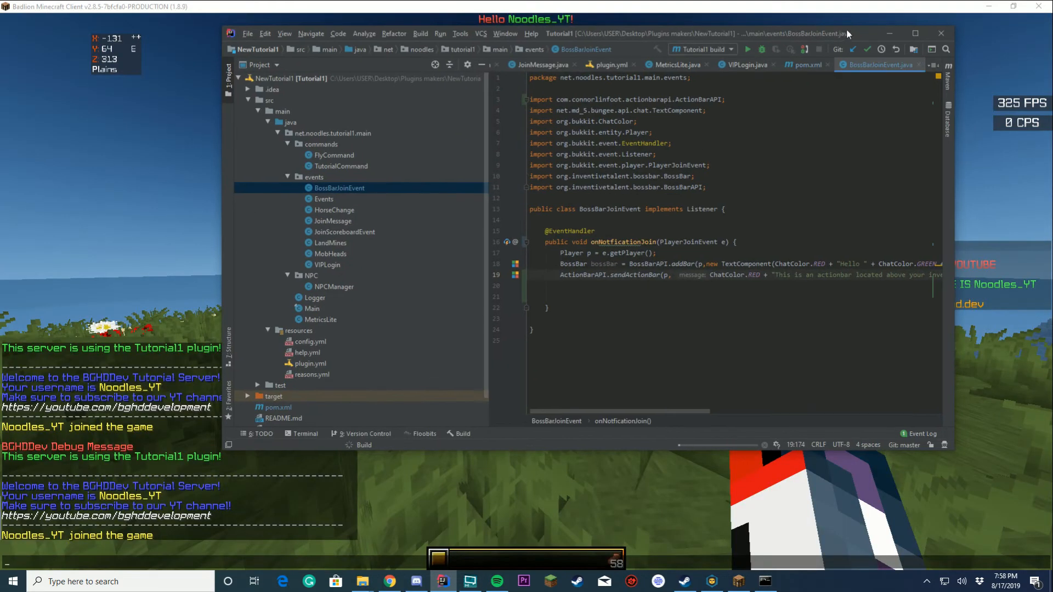
Step: Bring the Minecraft window back into focus to rejoin the server
click(362, 581)
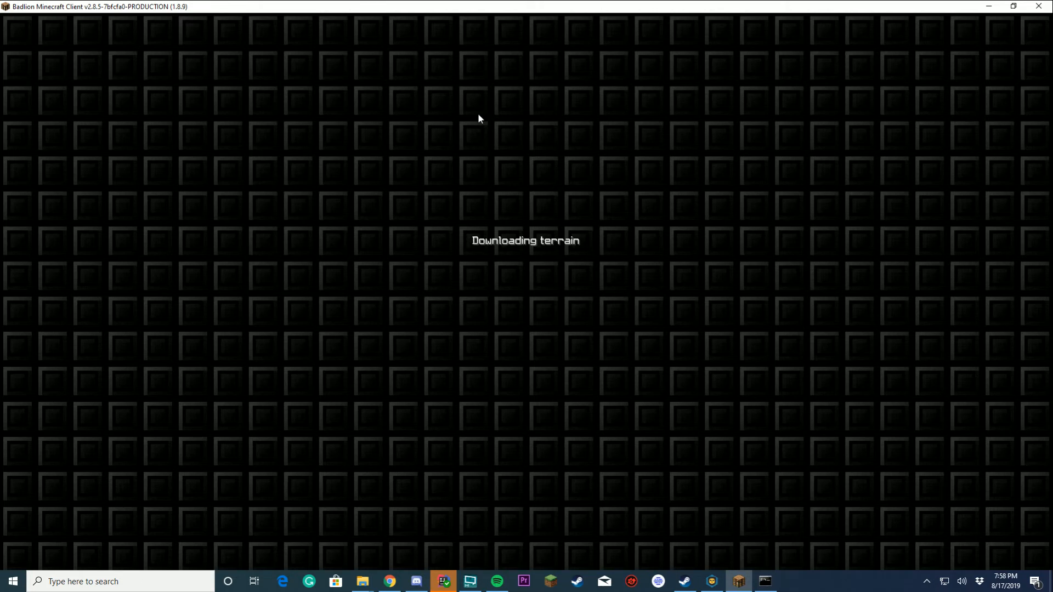
mouse_move(564, 303)
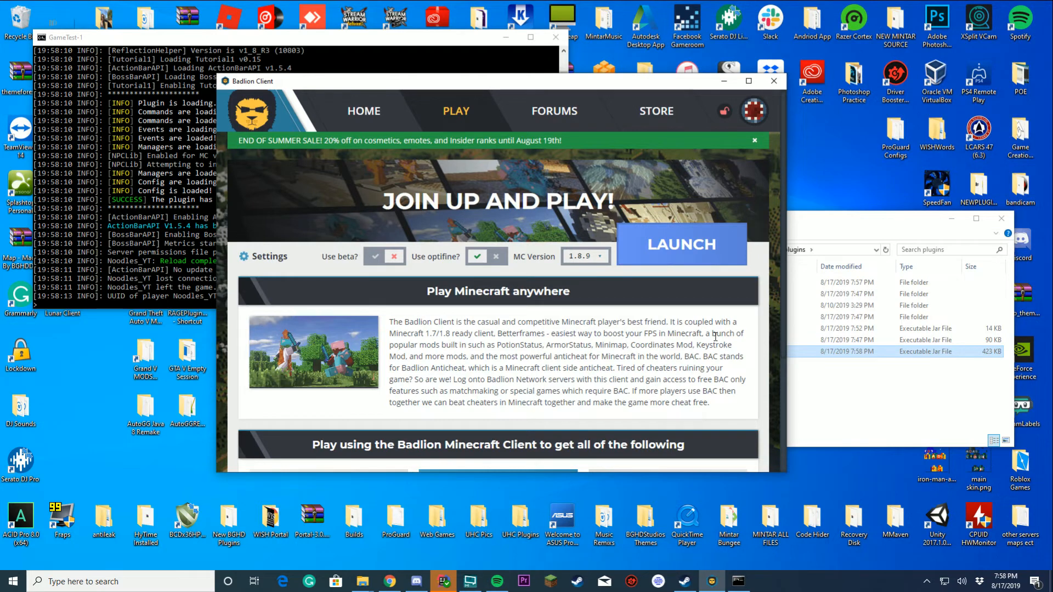
mouse_move(713, 334)
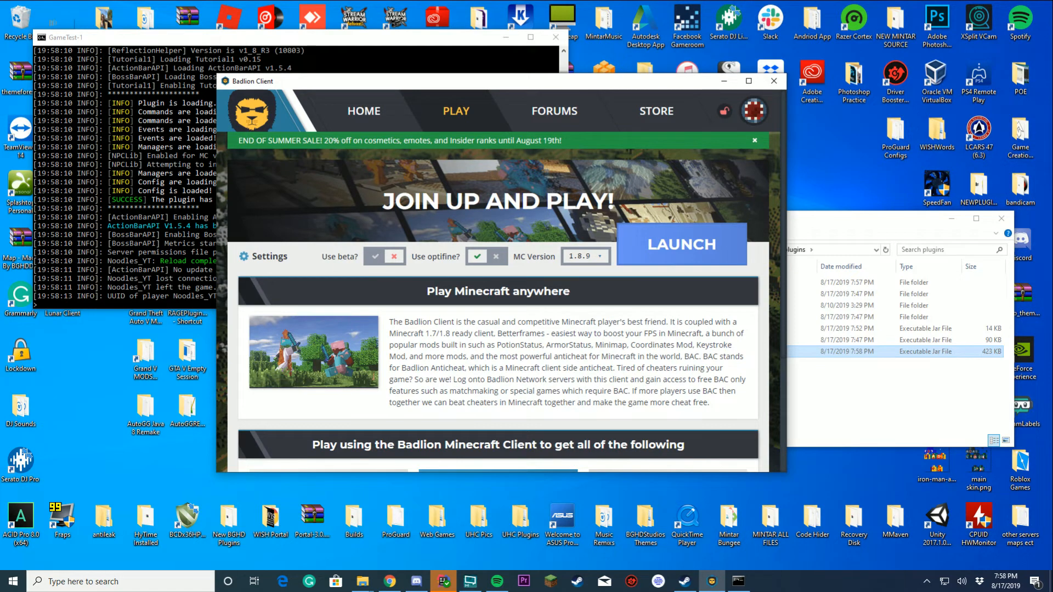
mouse_move(700, 189)
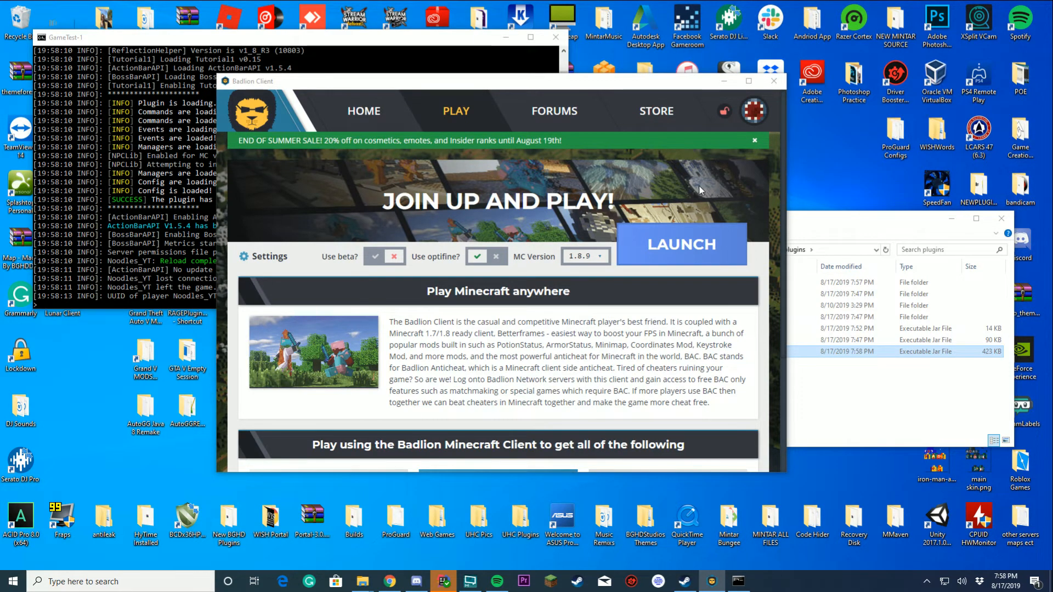
Step: Launch Minecraft 1.8.9 from the Badlion Client launcher
click(682, 245)
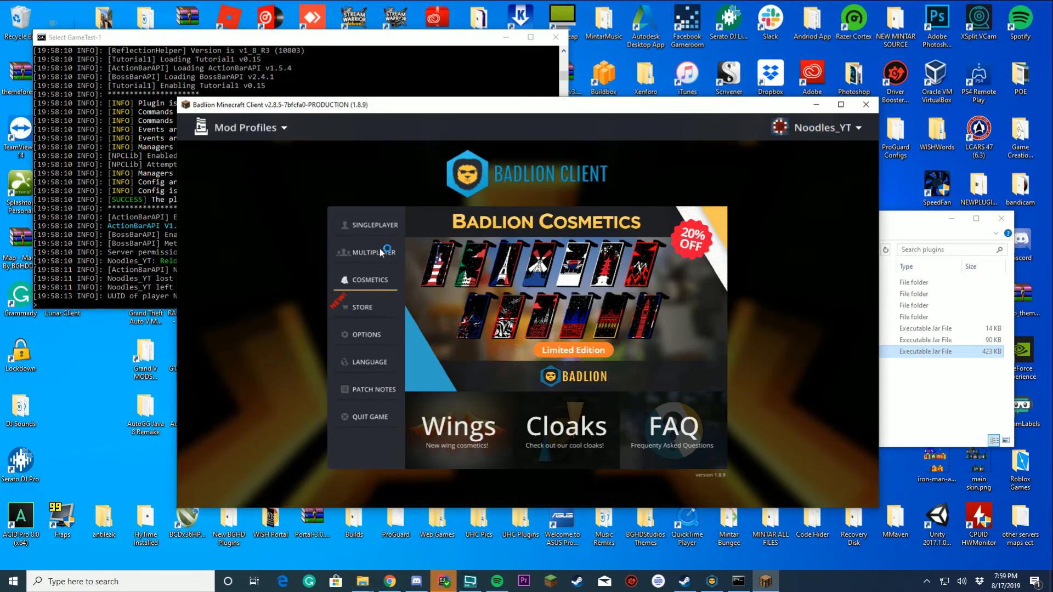
Step: Go to Multiplayer, maximize the game window and bring up the server console
click(373, 252)
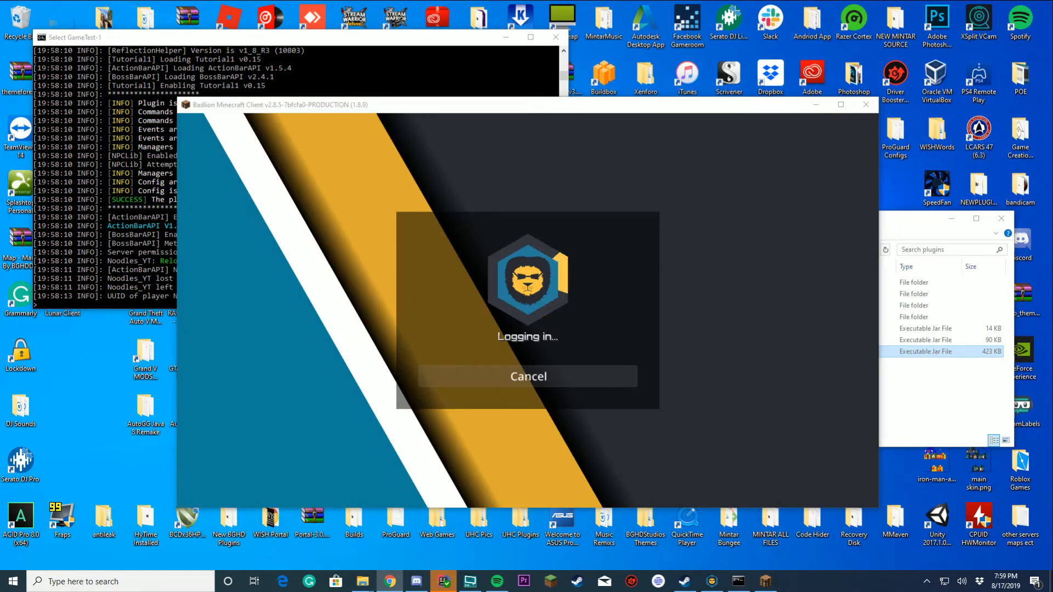
click(840, 104)
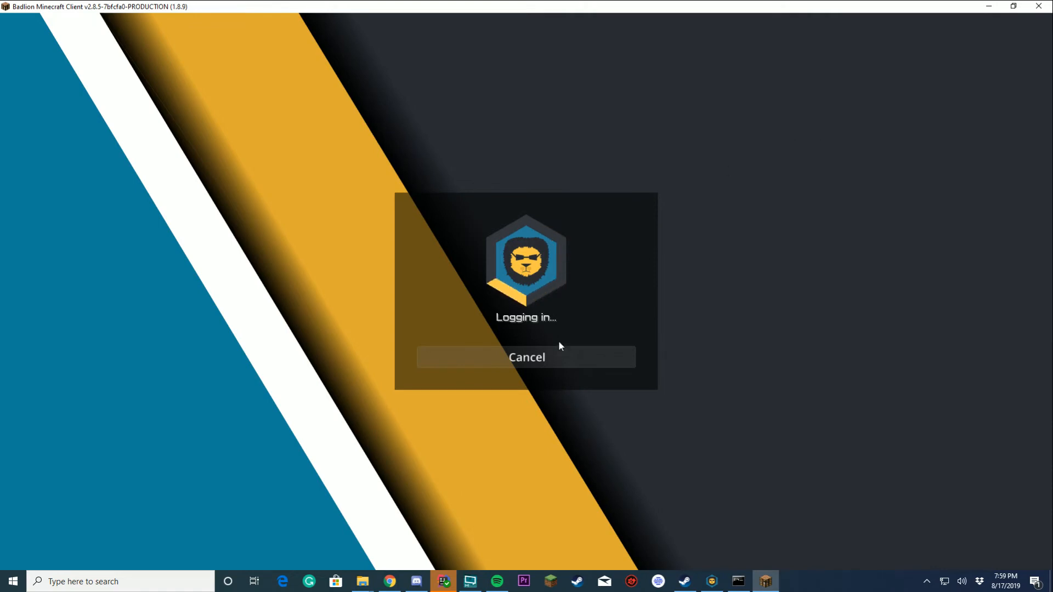
click(738, 581)
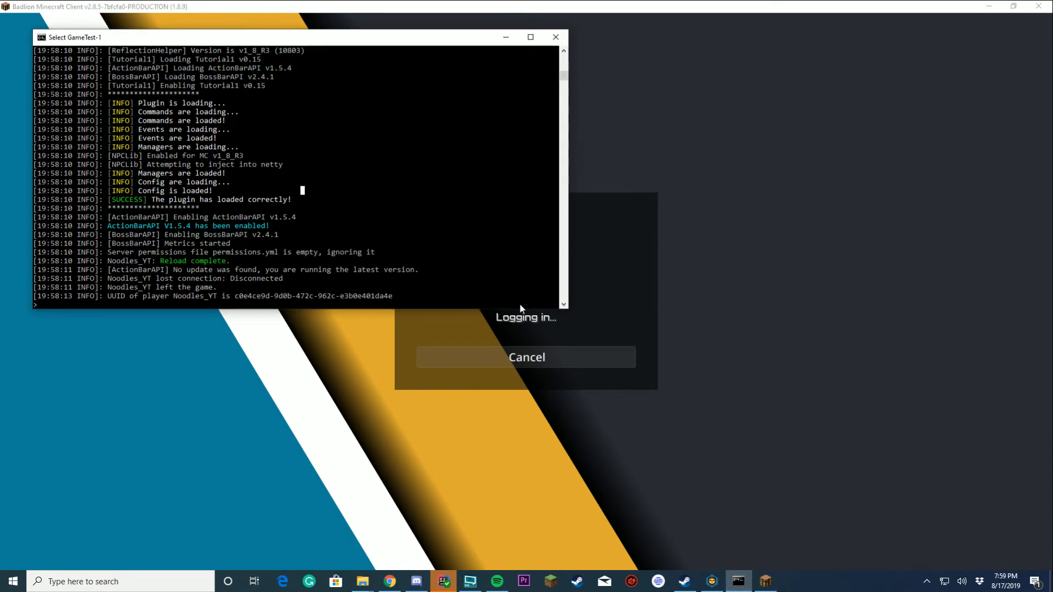
mouse_move(226, 252)
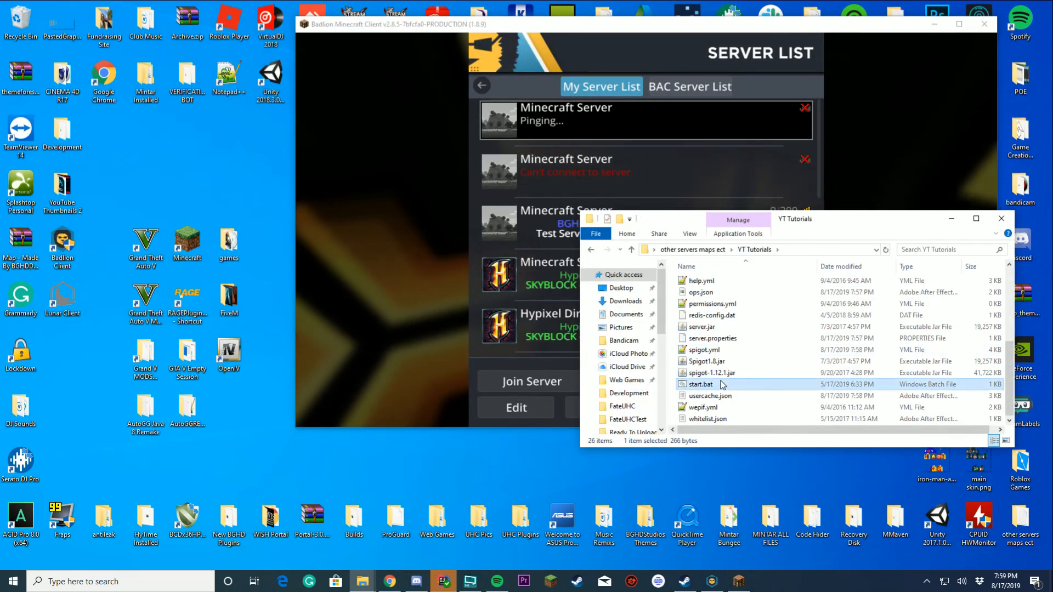
Step: Run start.bat in the YT Tutorials folder to restart the test server
double_click(701, 384)
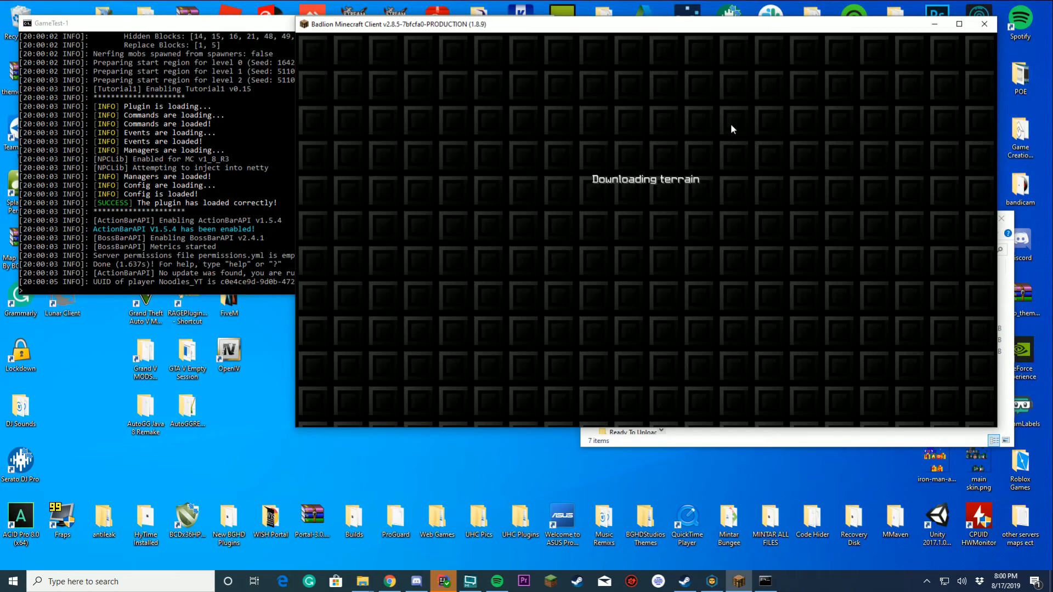
mouse_move(443, 581)
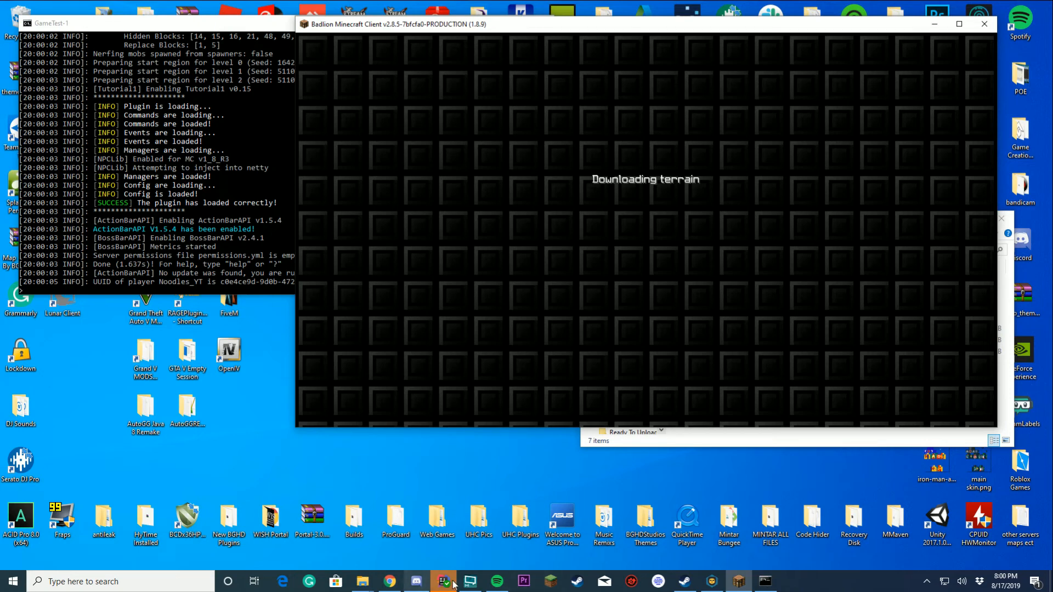
Step: Bring the plugin project back to the front and glance over the code
click(443, 581)
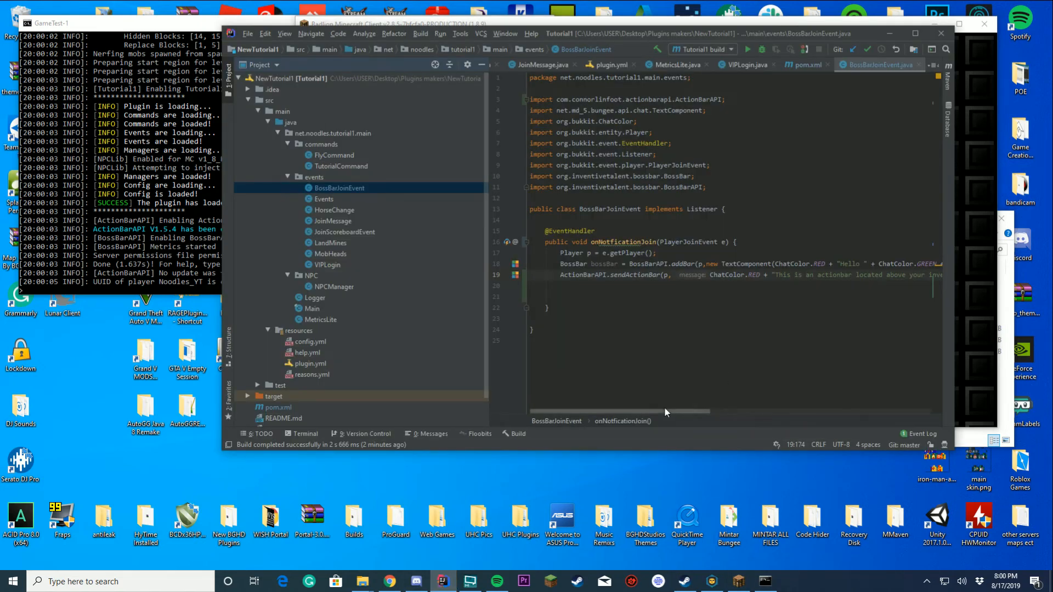
scroll(right, 3)
text(sptpst)
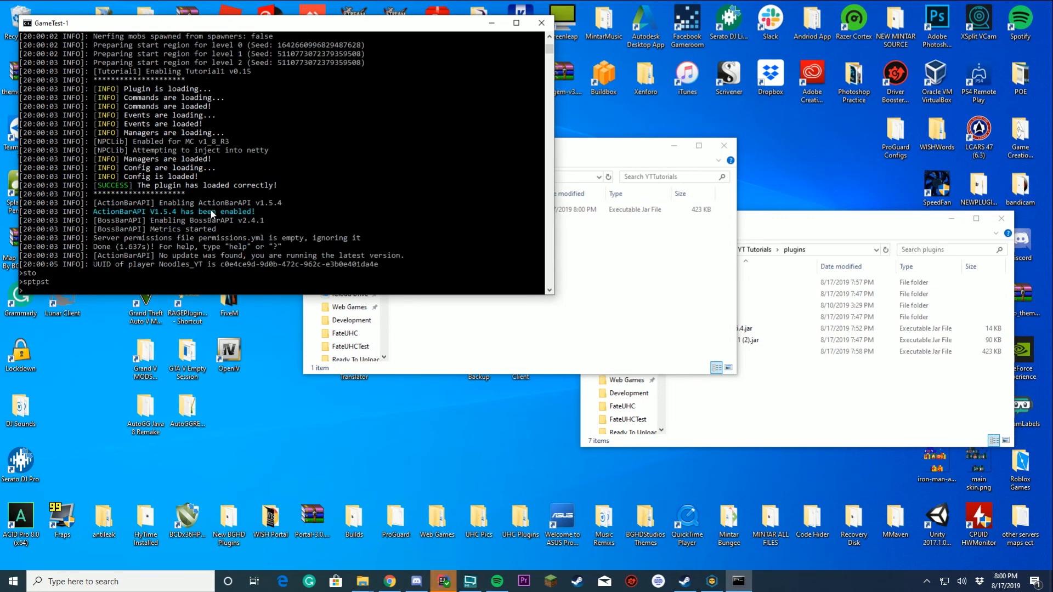
mouse_move(441, 583)
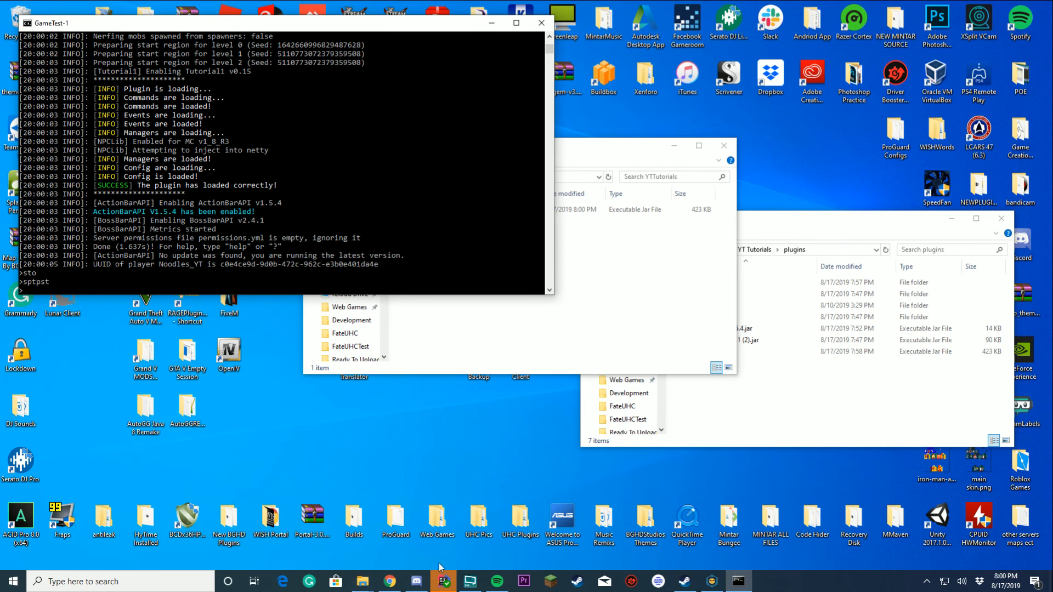
Step: Commit the four changed files as 'Added ACtionBars' and push to origin master
click(443, 581)
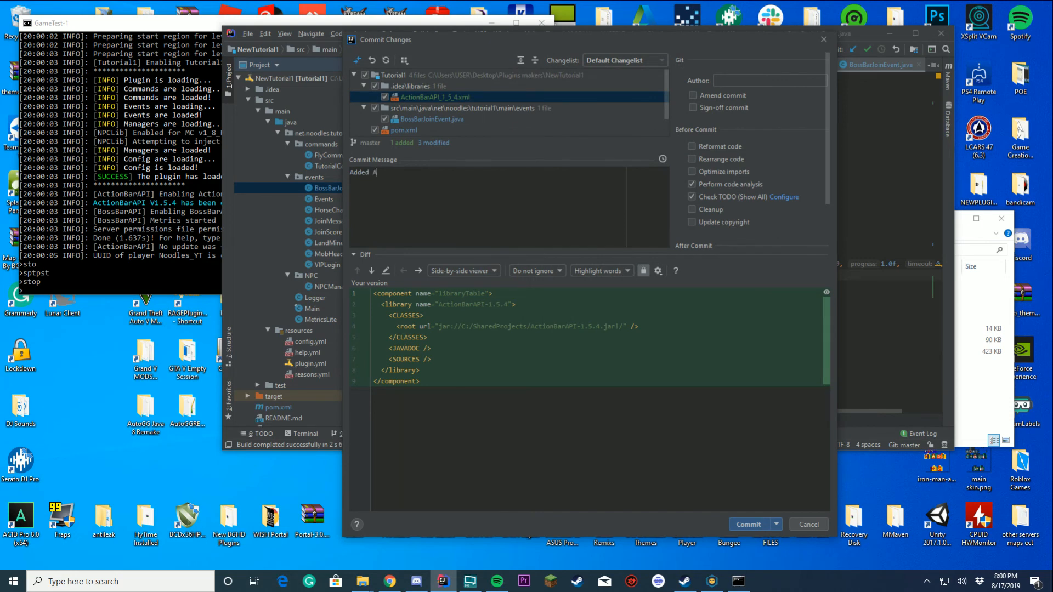
text(CtionBars)
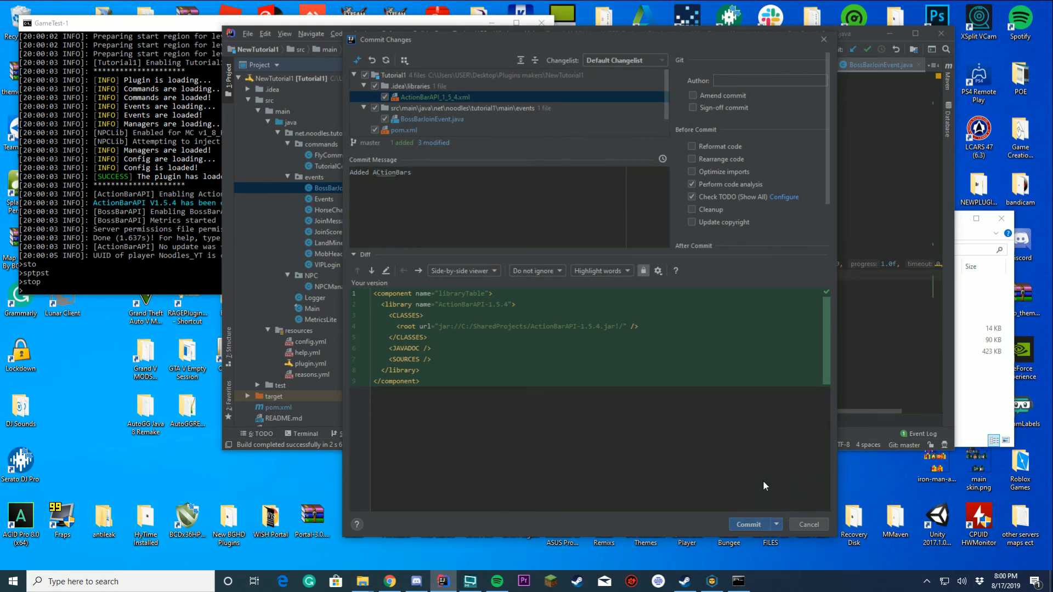
click(748, 525)
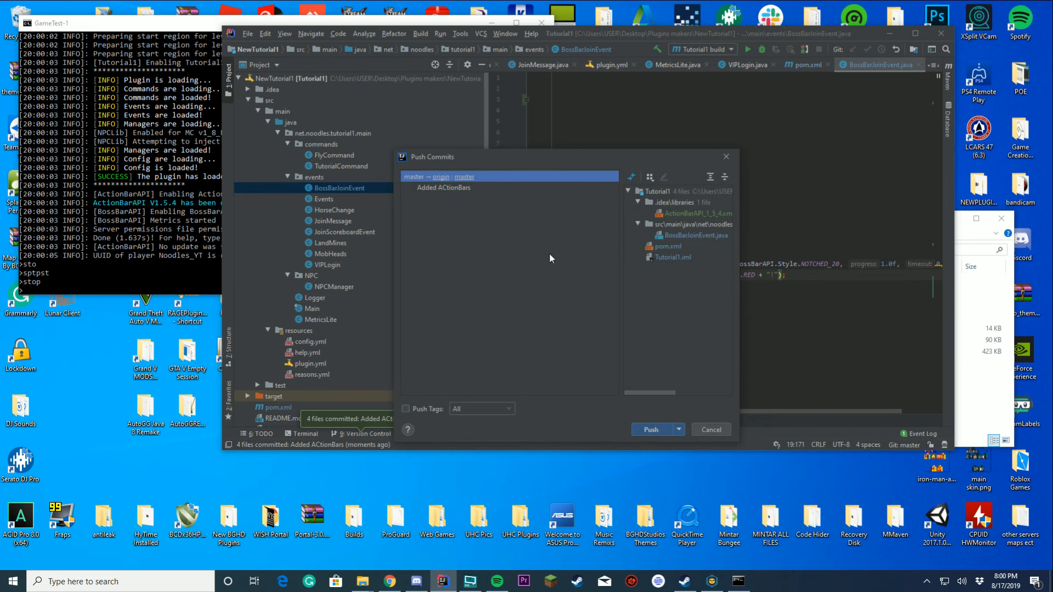
click(651, 430)
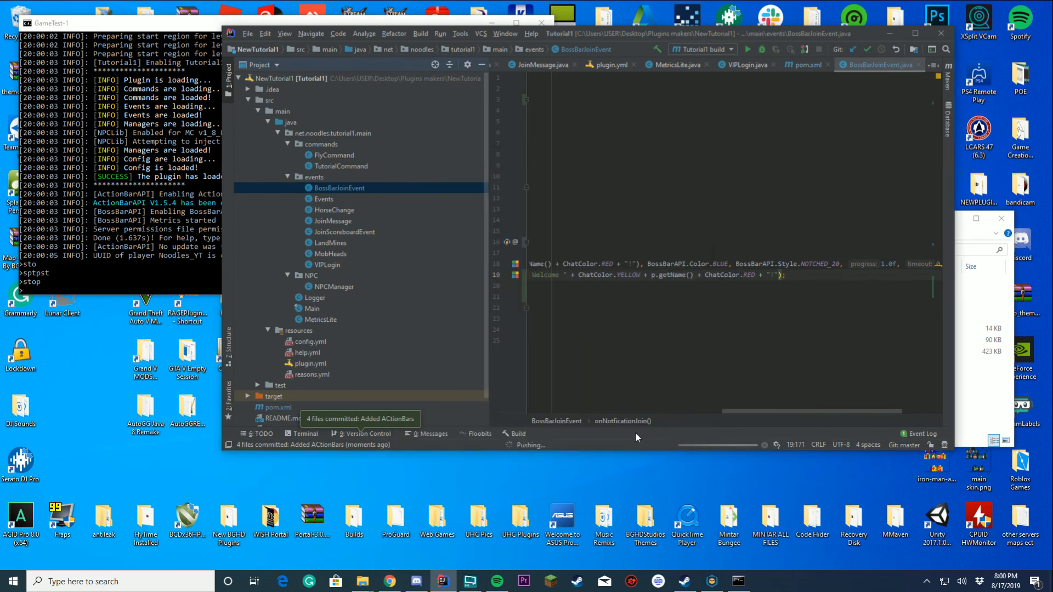